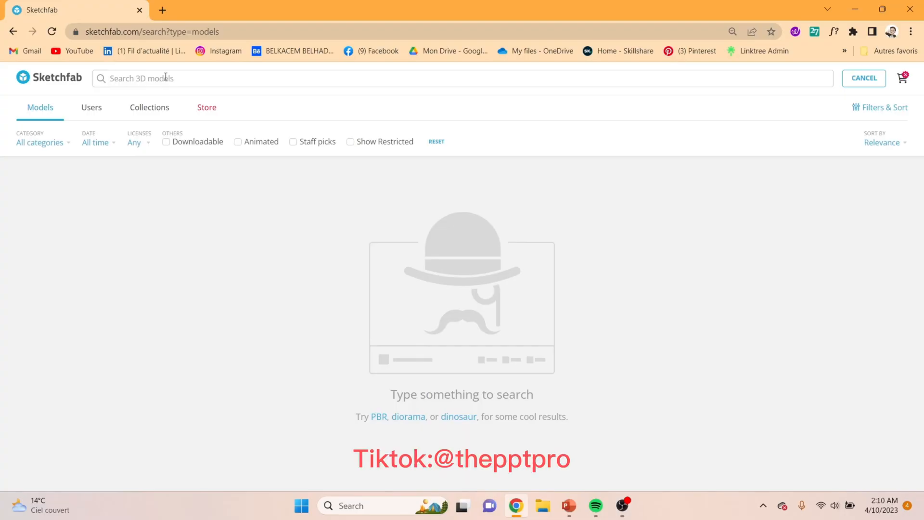
# Step: Search Sketchfab for 'drone' and download the DJI FPV model as a 1k-texture GLB
pyautogui.write('drone dji')
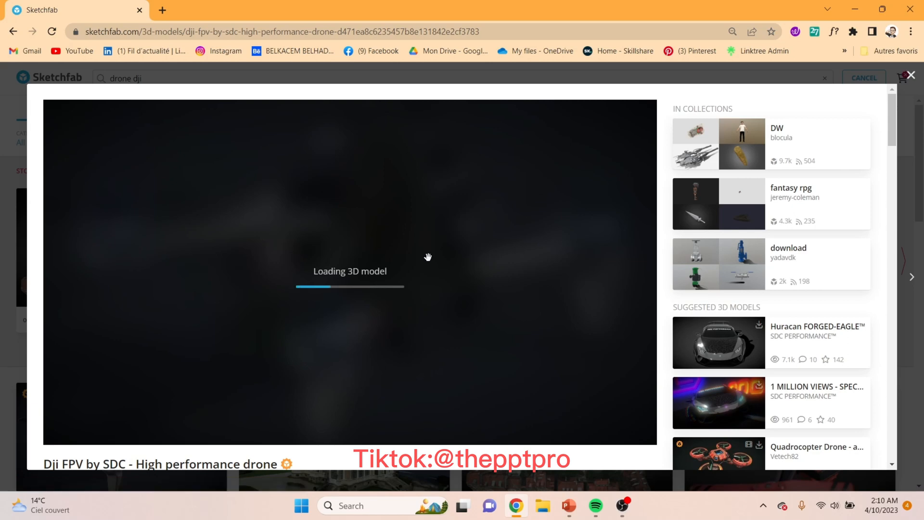
pyautogui.scroll(-3)
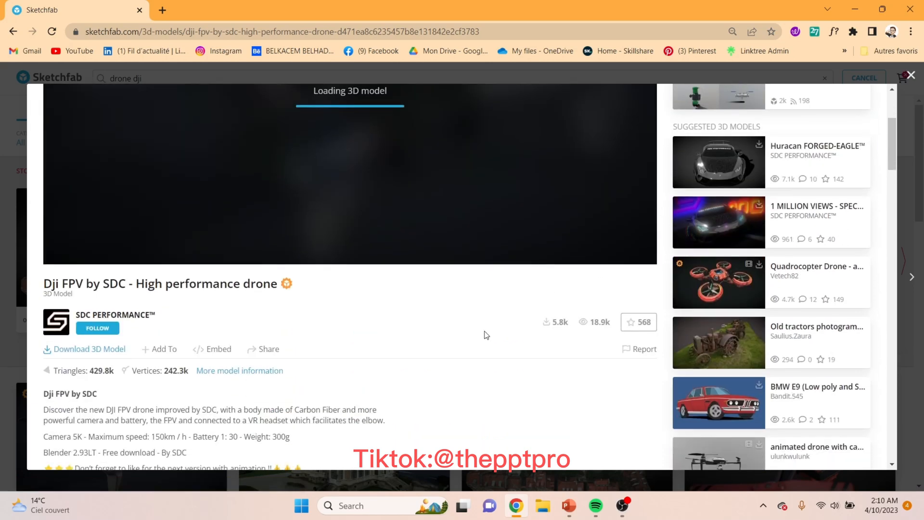
pyautogui.click(89, 349)
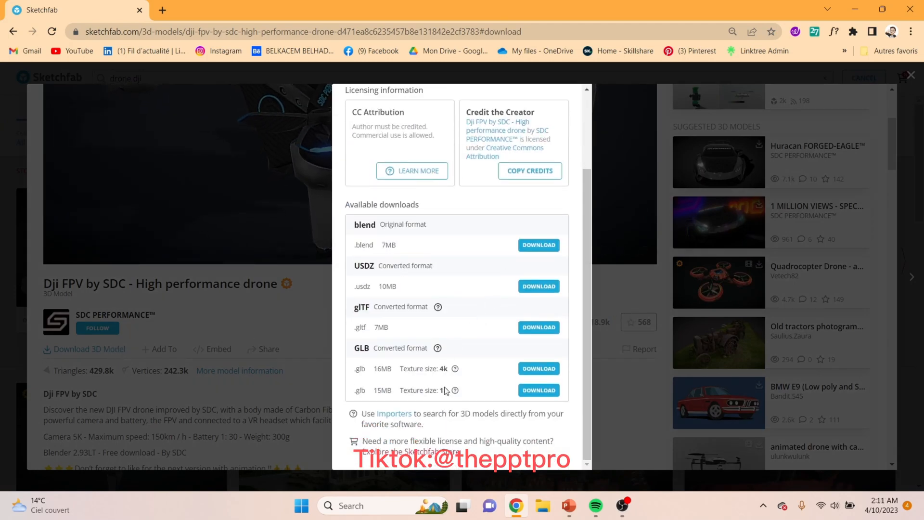
pyautogui.click(539, 388)
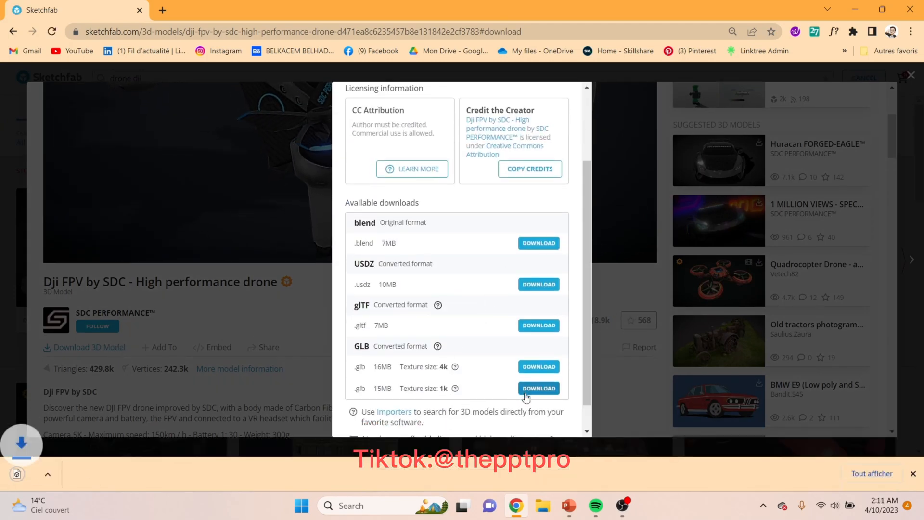
pyautogui.click(539, 388)
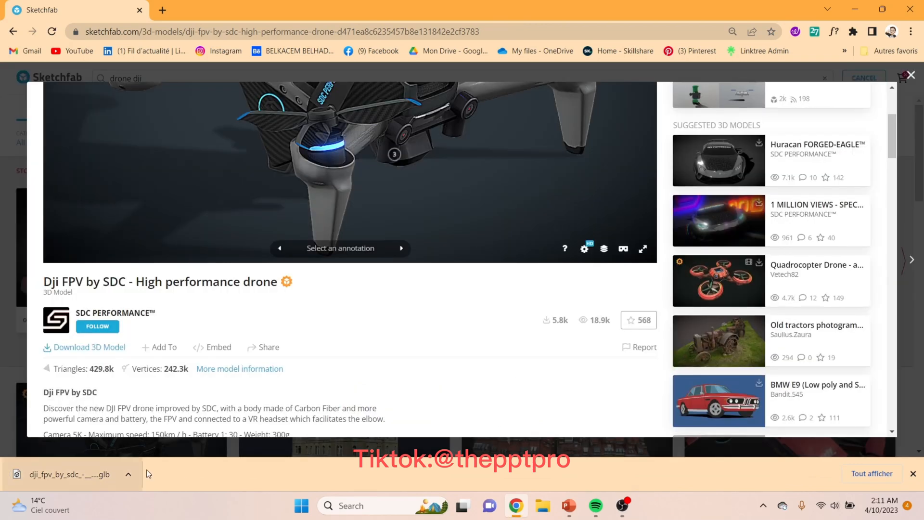
pyautogui.moveTo(567, 506)
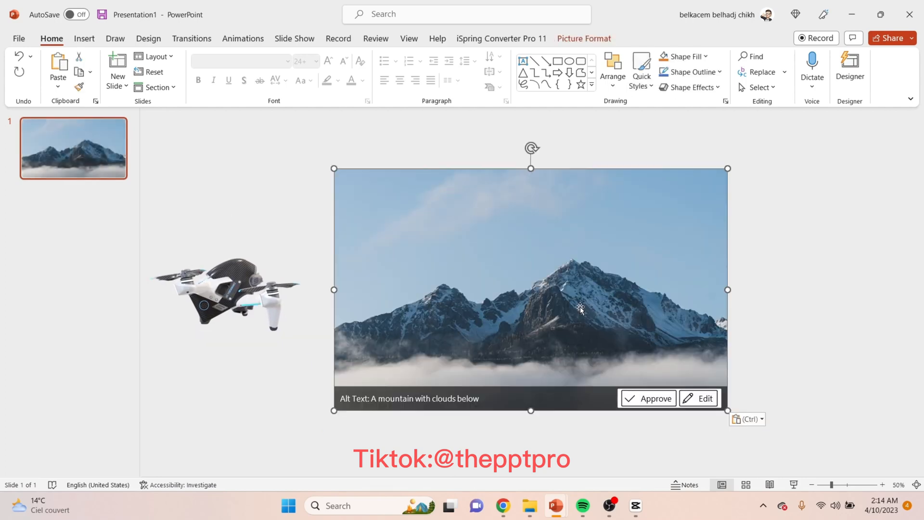
# Step: Place the downloaded drone model beside slide 1's mountain-and-clouds photo
pyautogui.click(801, 215)
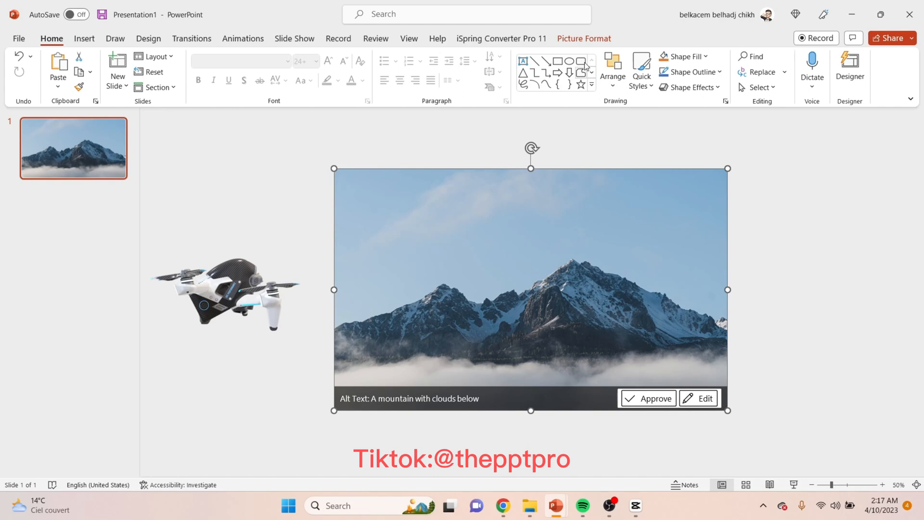
# Step: Remove the mountain photo's sky background, marking the lower cloud band as areas to keep
pyautogui.click(584, 38)
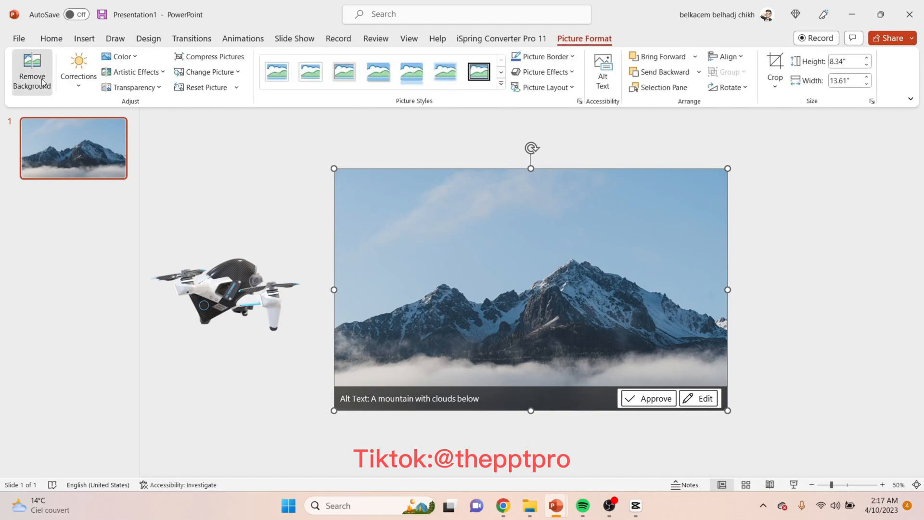
pyautogui.click(33, 68)
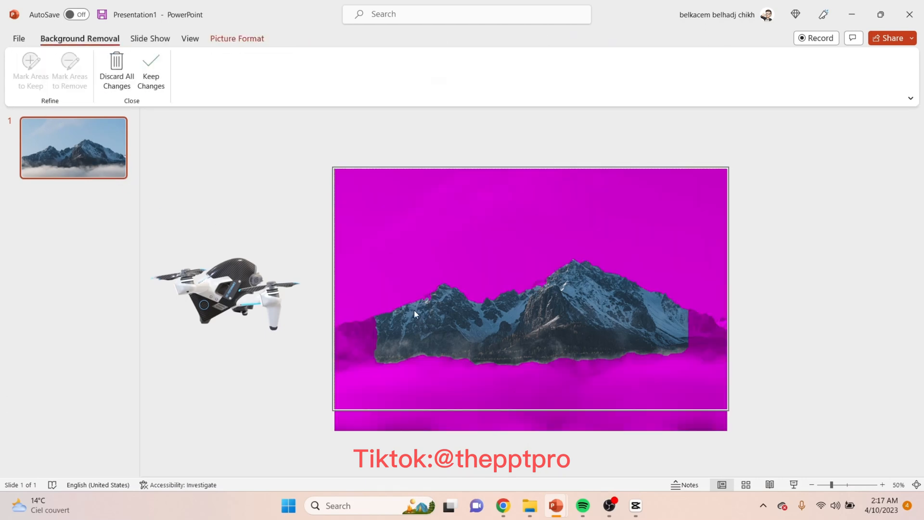
pyautogui.click(151, 67)
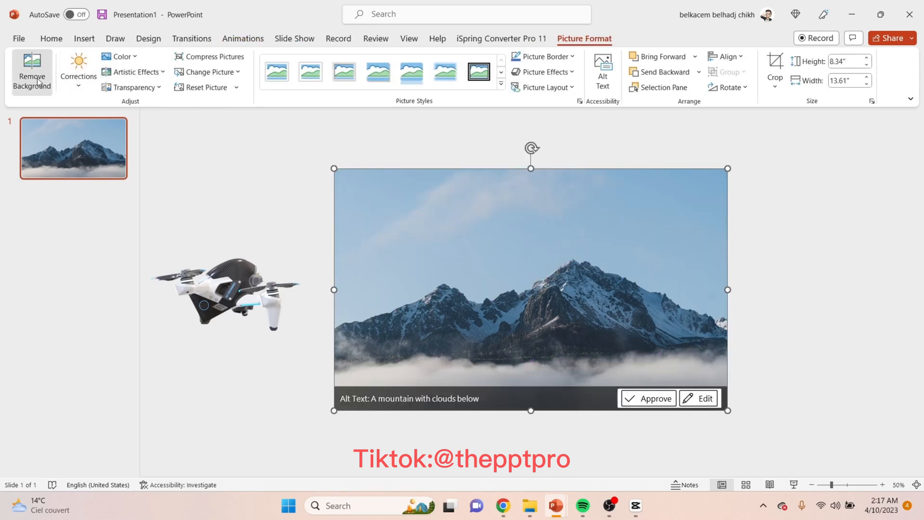
pyautogui.click(31, 74)
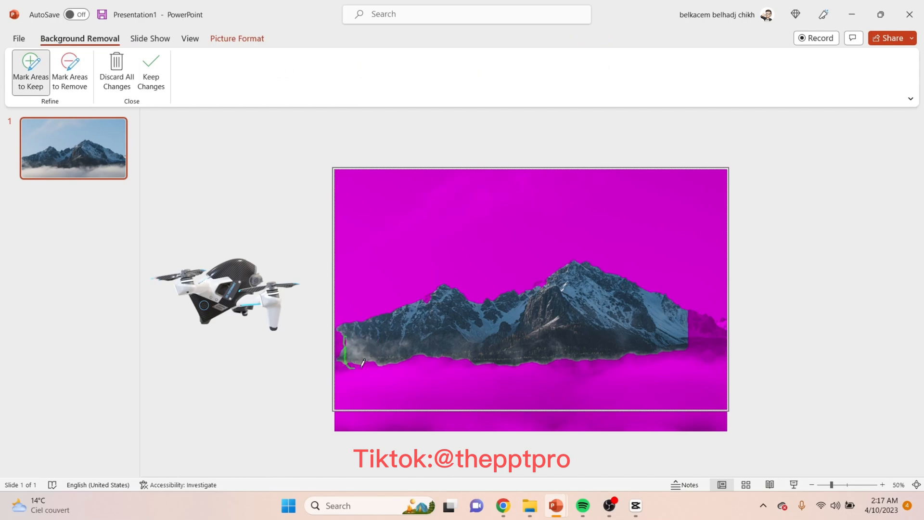
pyautogui.moveTo(360, 363); pyautogui.dragTo(711, 315)
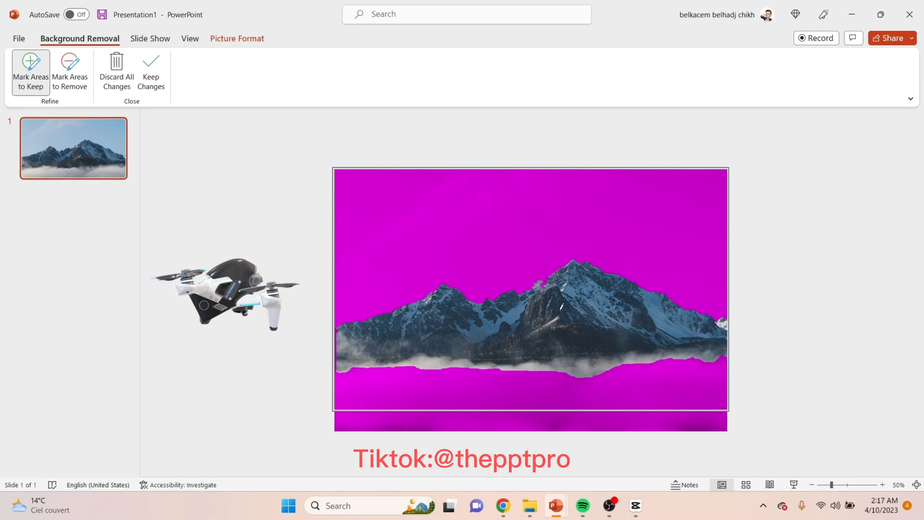
pyautogui.moveTo(354, 378); pyautogui.dragTo(430, 365)
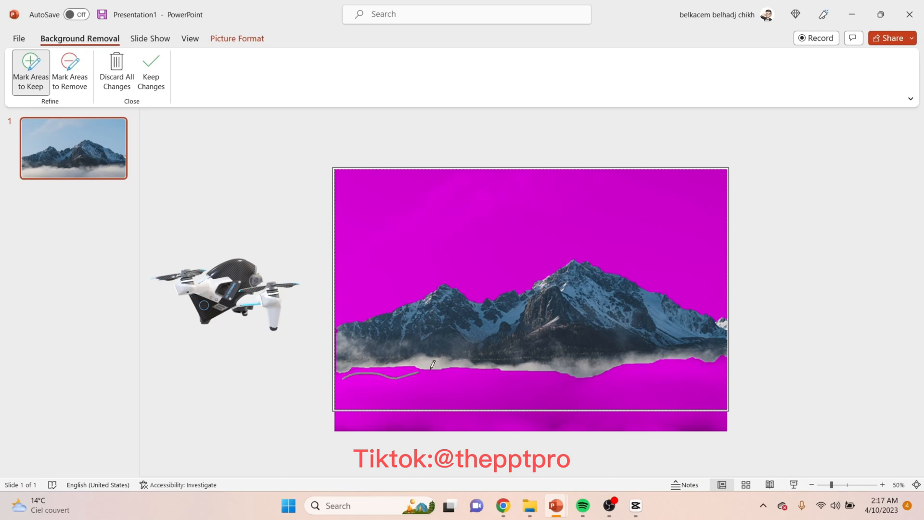
pyautogui.moveTo(431, 365); pyautogui.dragTo(354, 379)
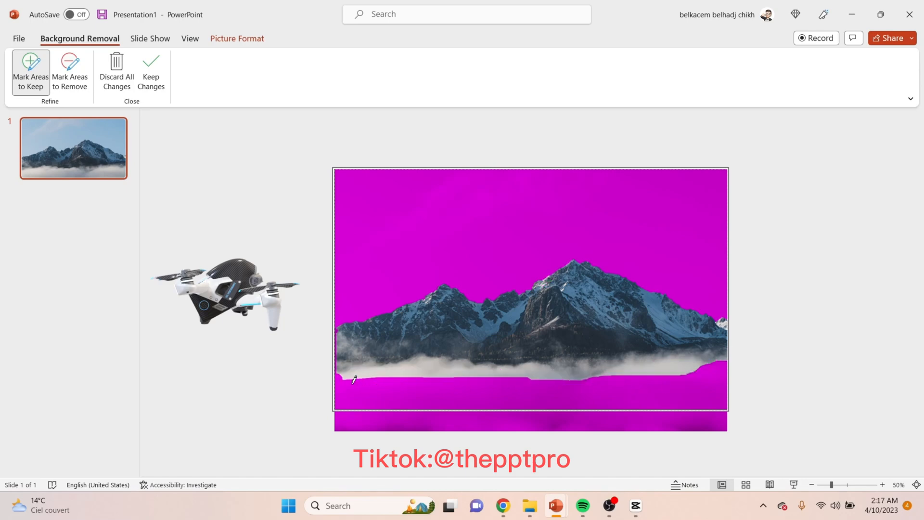
pyautogui.moveTo(354, 380); pyautogui.dragTo(684, 402)
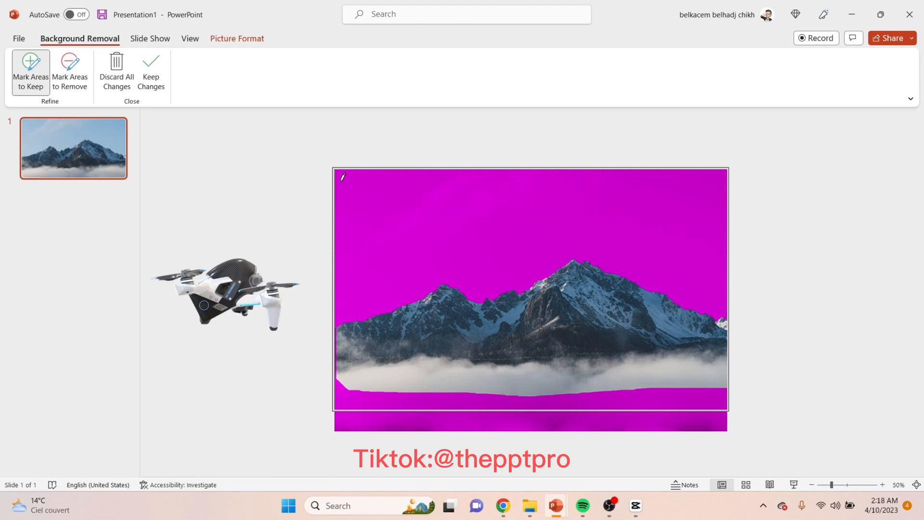
pyautogui.click(151, 72)
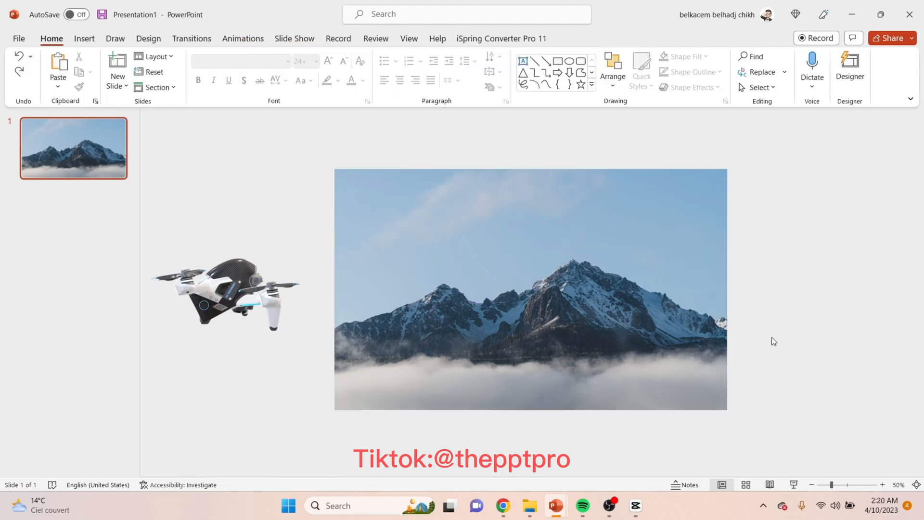
pyautogui.moveTo(165, 43)
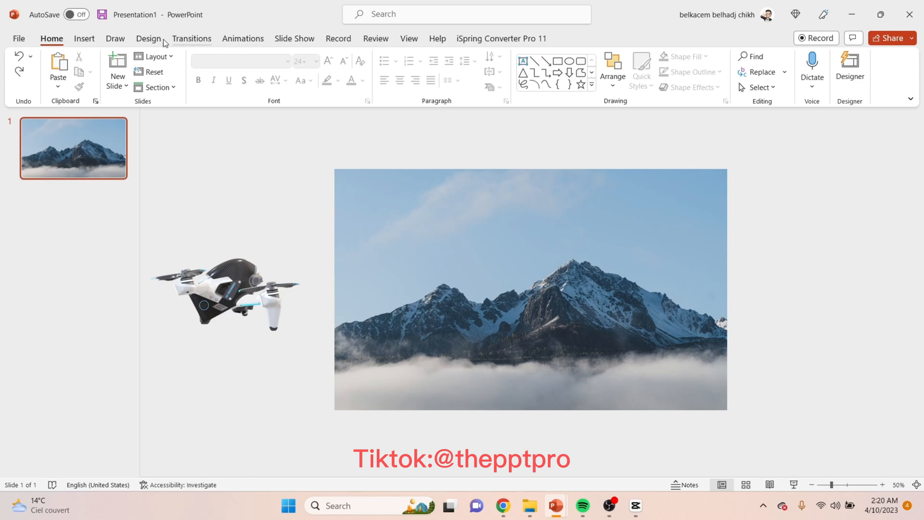
# Step: Add a large black 'SDO' text box in Couture font, centered over the mountains
pyautogui.click(84, 39)
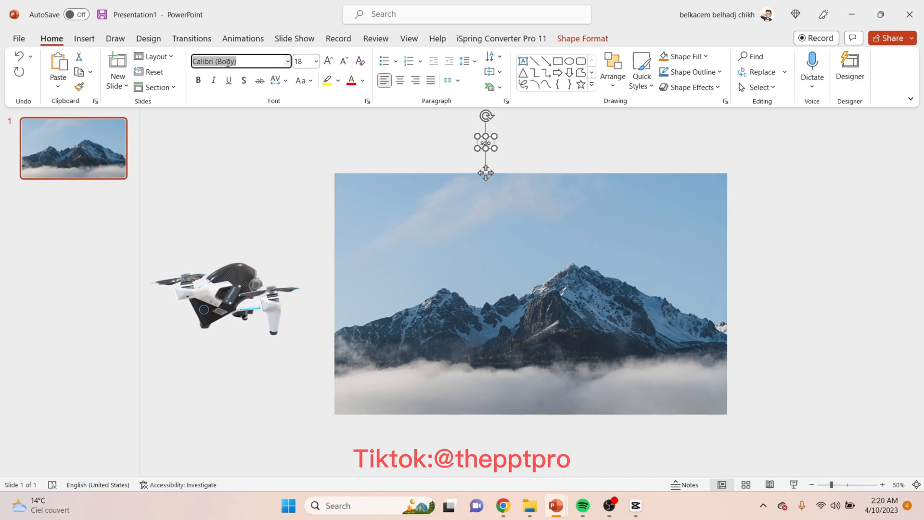
pyautogui.write('Couture')
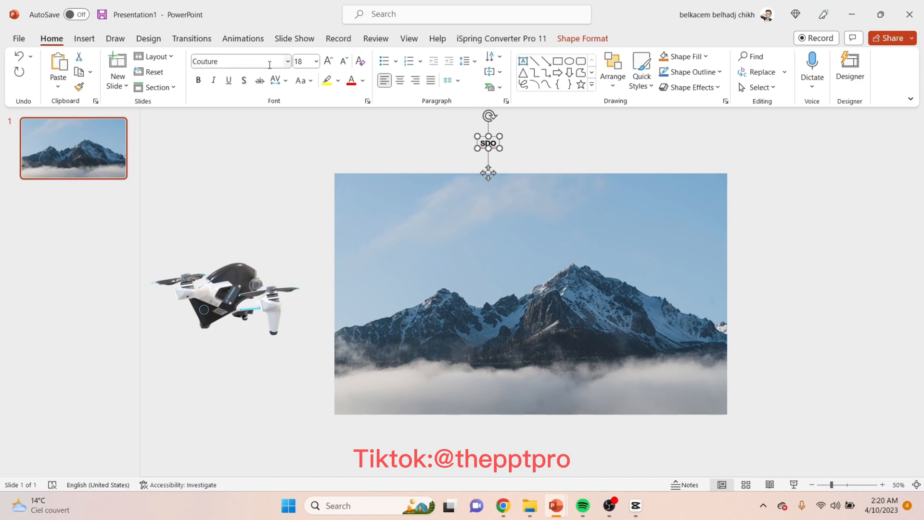
pyautogui.click(328, 59)
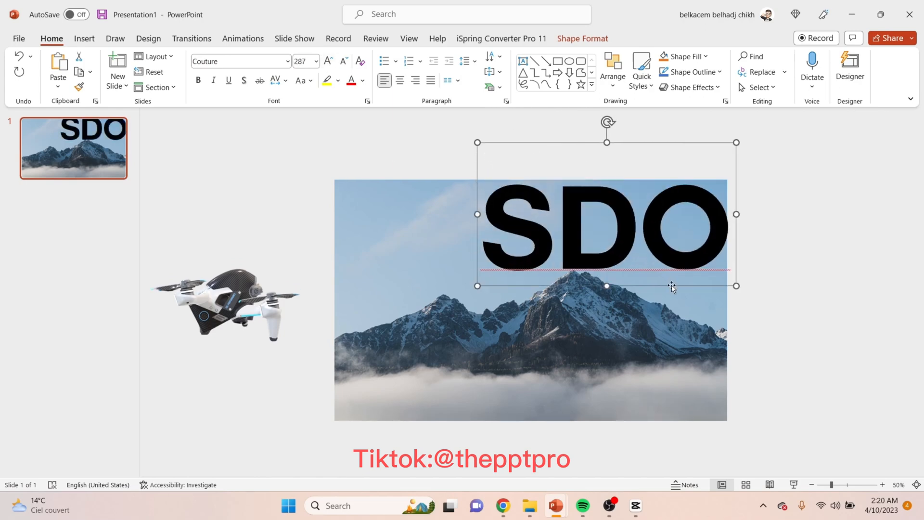
pyautogui.moveTo(672, 288); pyautogui.dragTo(596, 300)
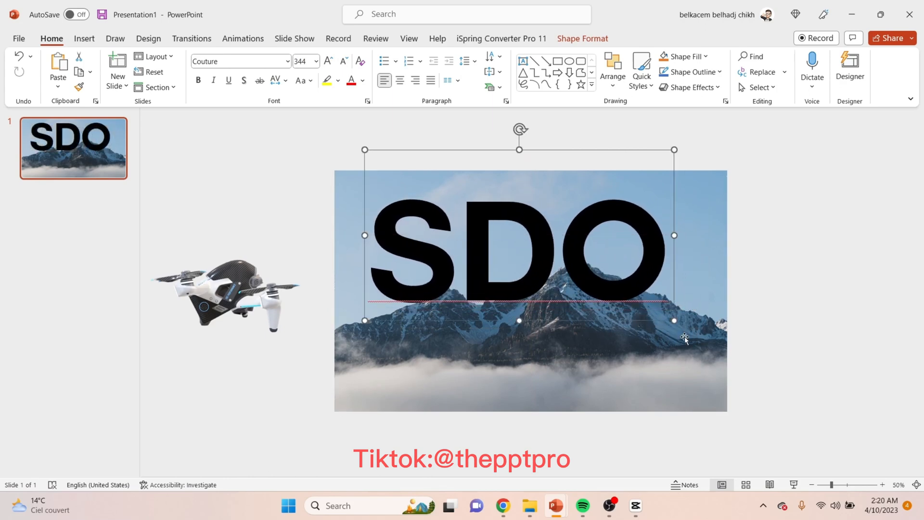
pyautogui.click(200, 142)
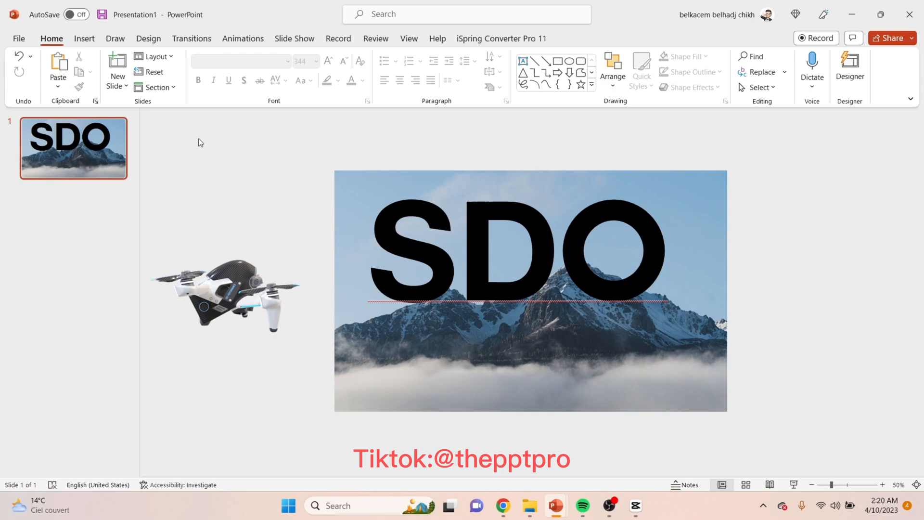
# Step: Intersect a rectangle with SDO, then give the letters no fill and a white outline
pyautogui.click(84, 38)
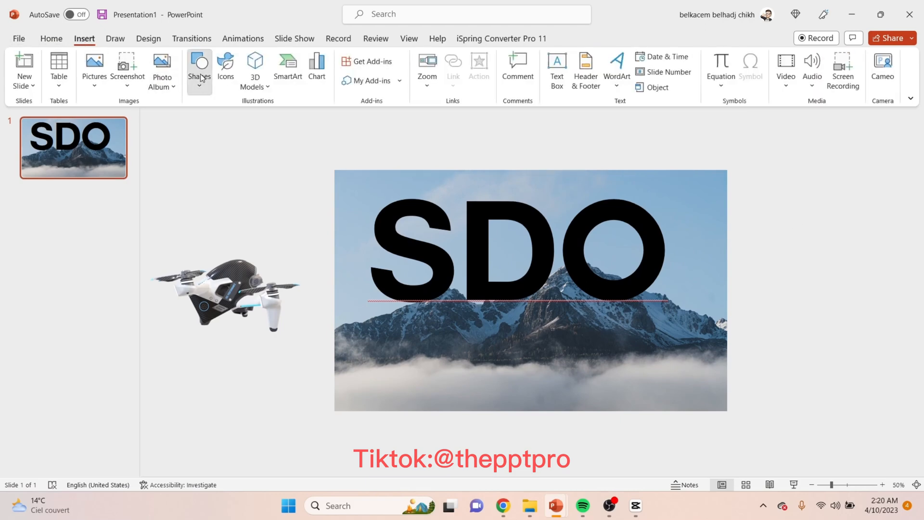
pyautogui.click(199, 65)
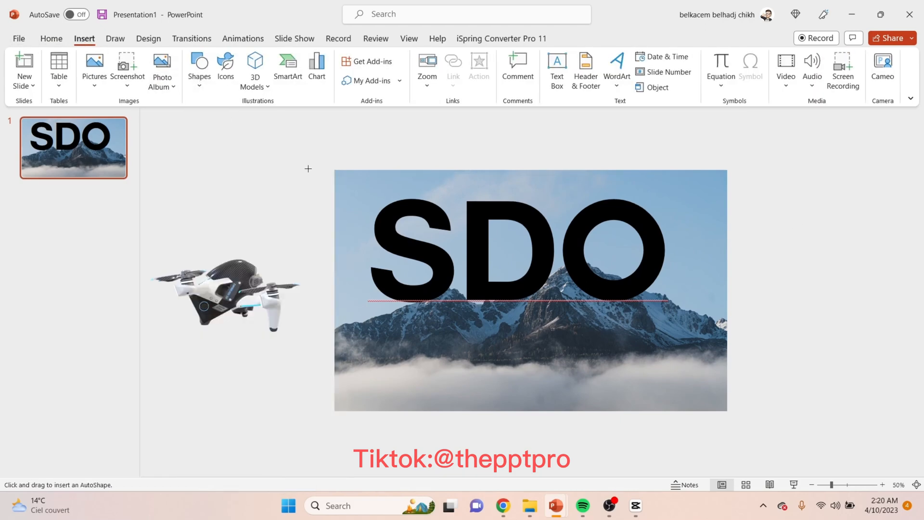
pyautogui.moveTo(307, 161); pyautogui.dragTo(742, 321)
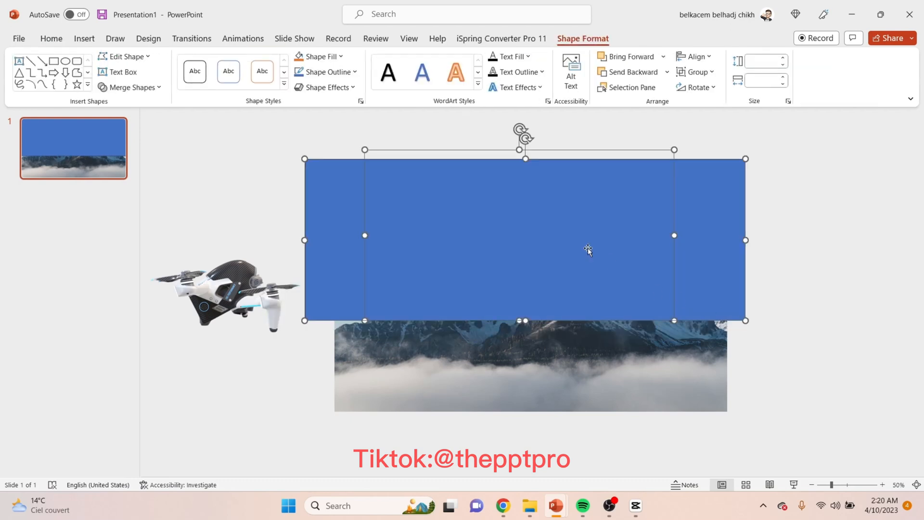
pyautogui.moveTo(118, 95)
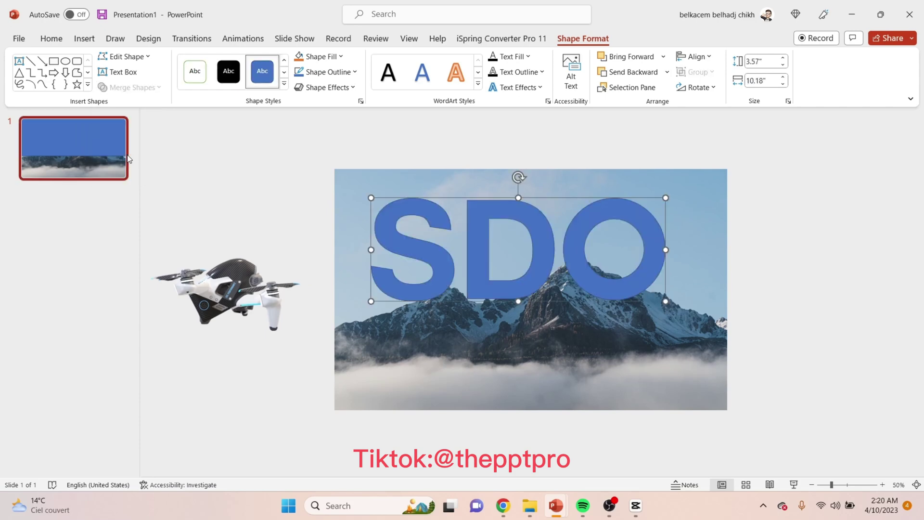
pyautogui.click(318, 57)
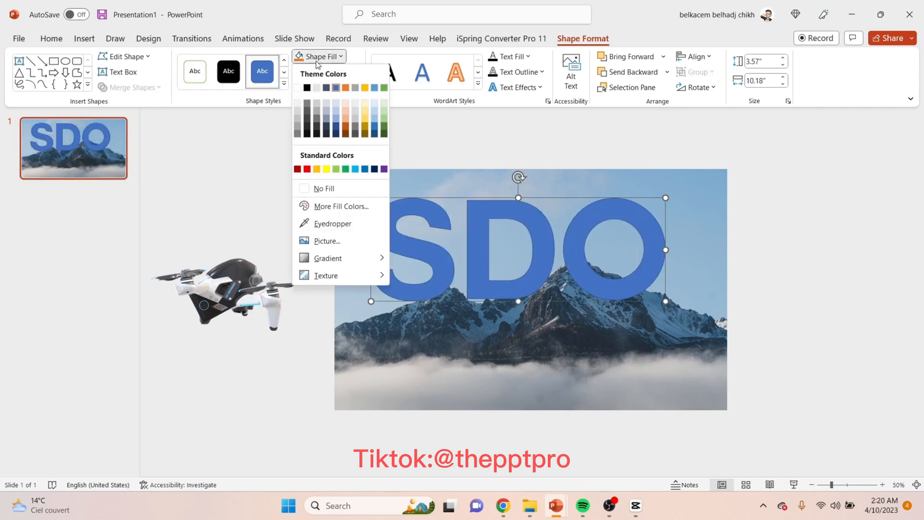
pyautogui.click(324, 189)
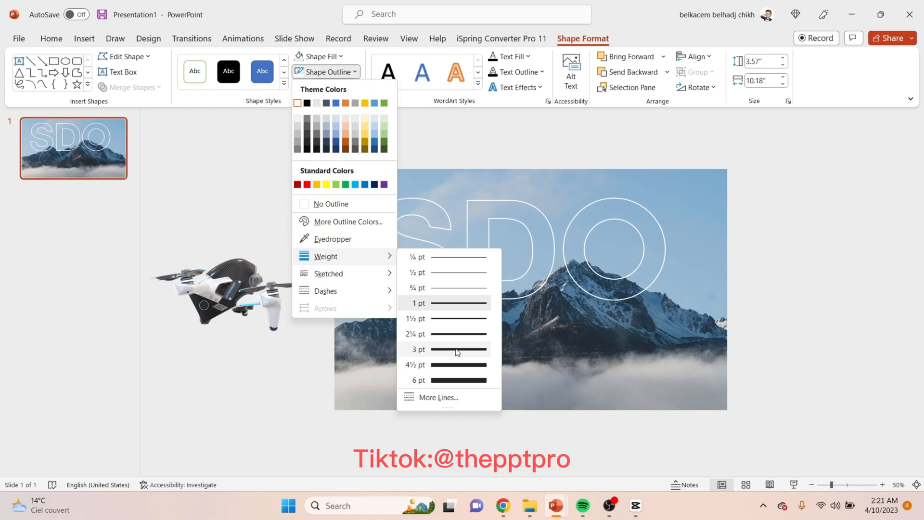
pyautogui.click(447, 349)
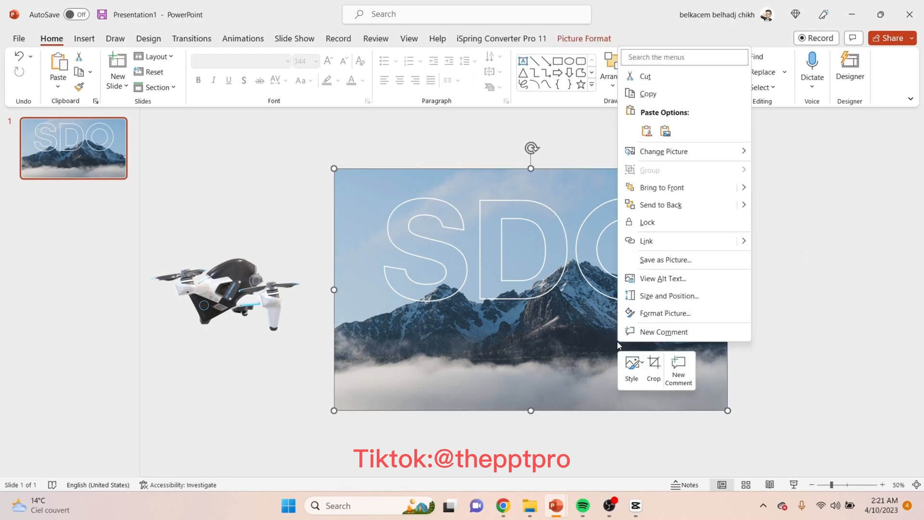
# Step: Duplicate the title slide and enlarge the drone model over the mountain picture on slide 2
pyautogui.click(667, 194)
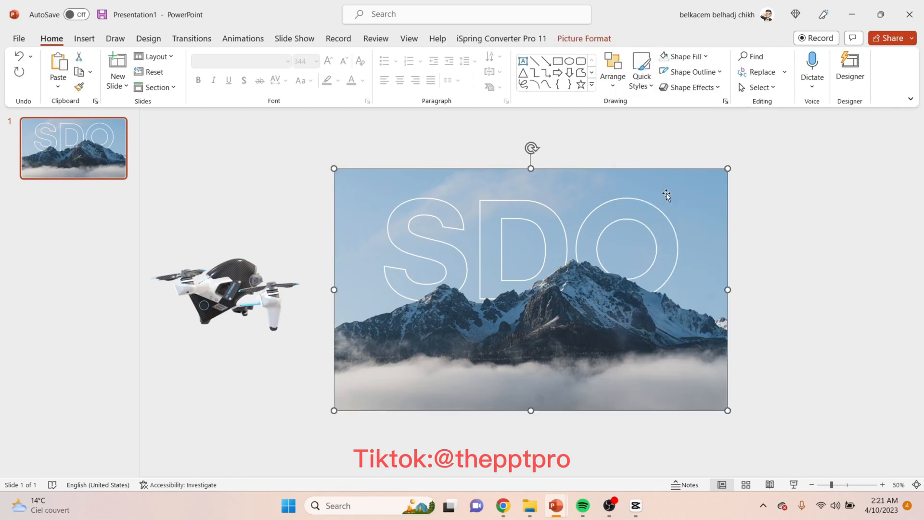
pyautogui.click(810, 252)
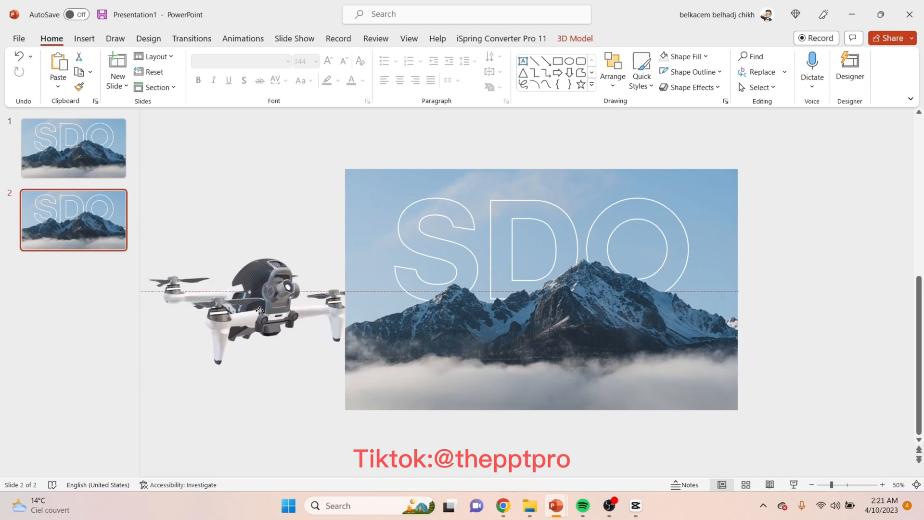
pyautogui.rightClick(260, 305)
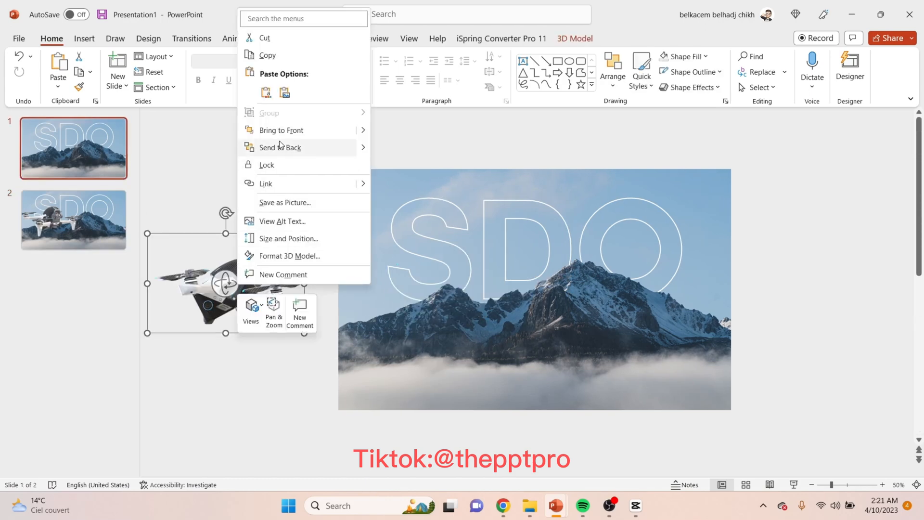
pyautogui.click(273, 180)
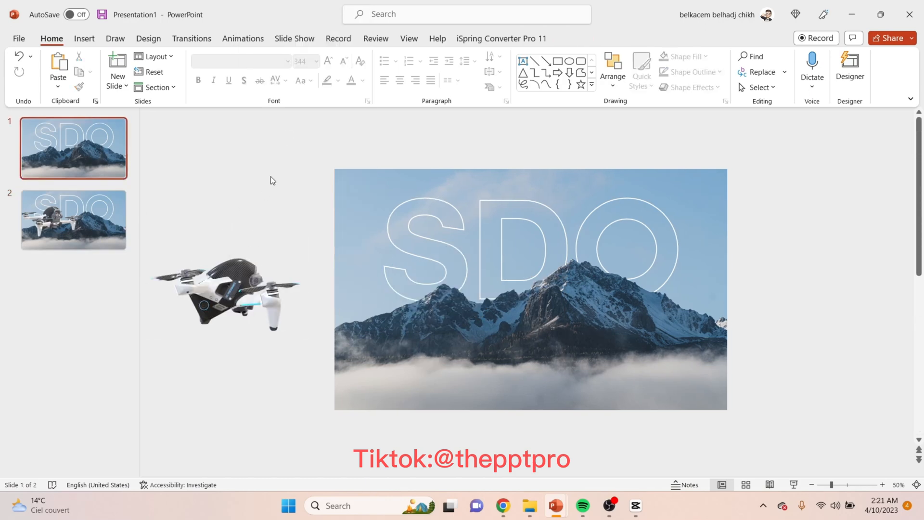
# Step: Move slide 1's hollow SDO title below the mountain photo, then return to slide 2
pyautogui.click(99, 215)
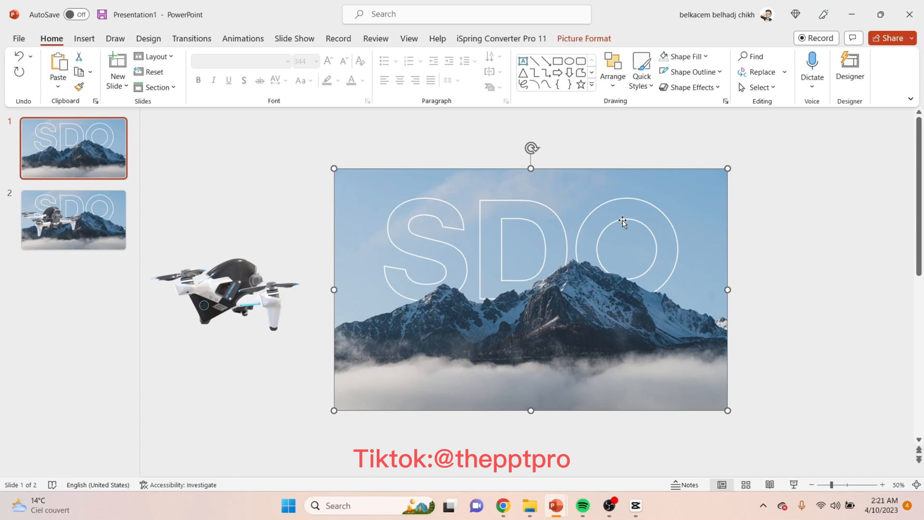
pyautogui.click(584, 38)
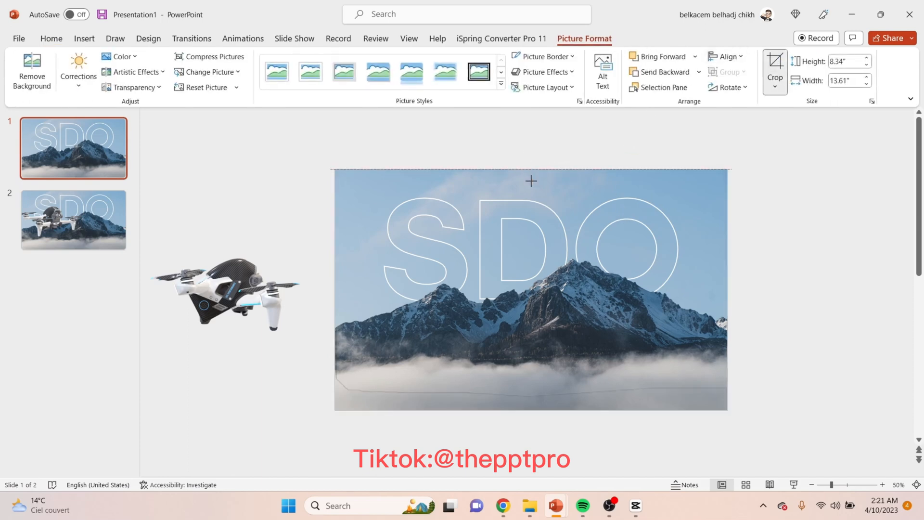
pyautogui.moveTo(531, 169); pyautogui.dragTo(530, 260)
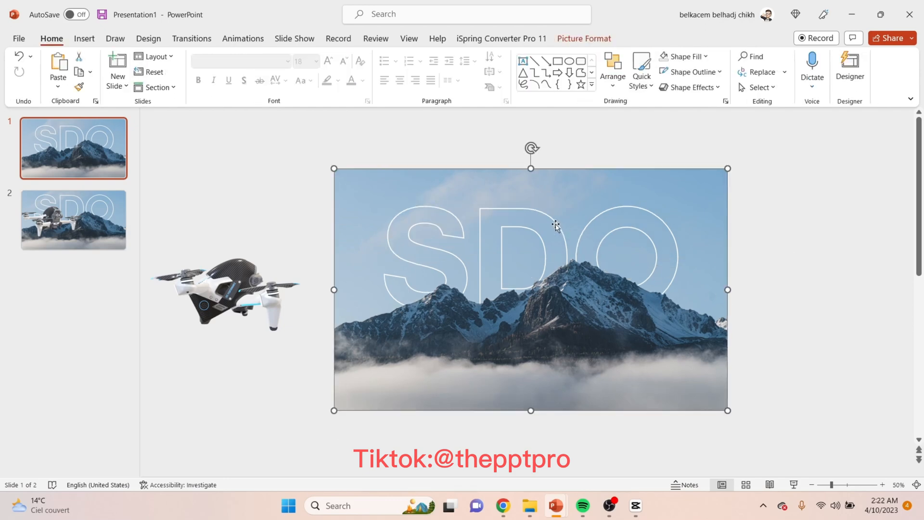
pyautogui.click(553, 222)
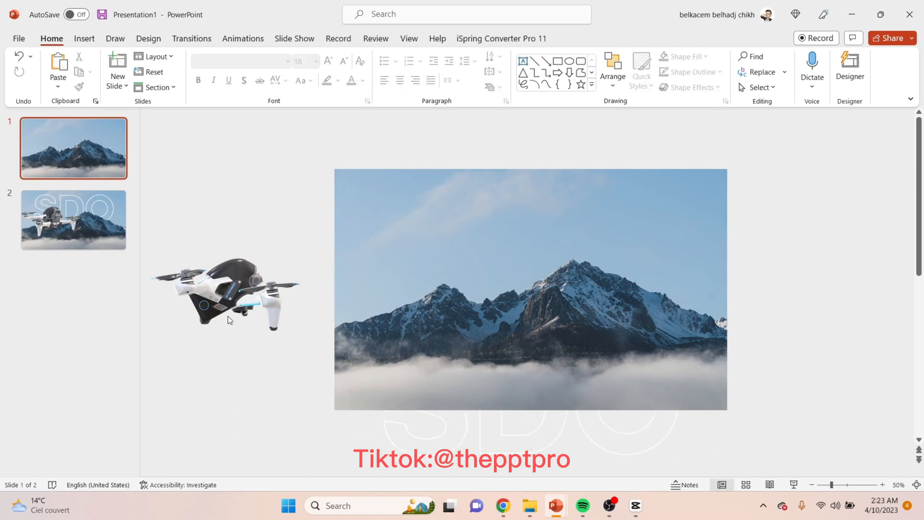
pyautogui.click(73, 220)
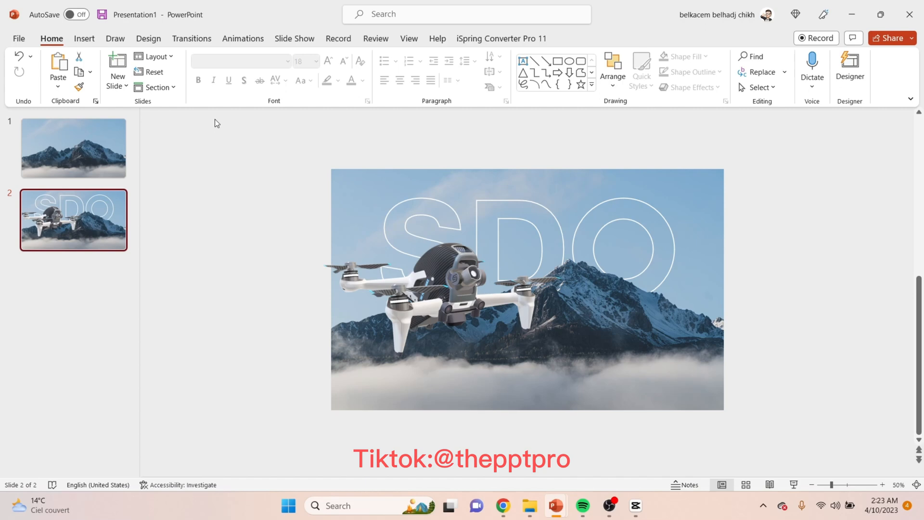
pyautogui.click(192, 39)
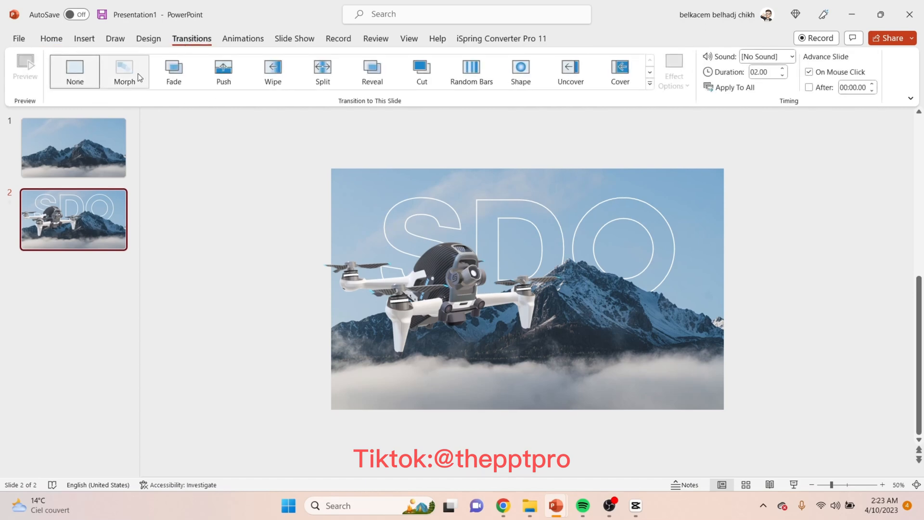
# Step: Give slide 2 a Morph transition lasting 01.25
pyautogui.click(124, 72)
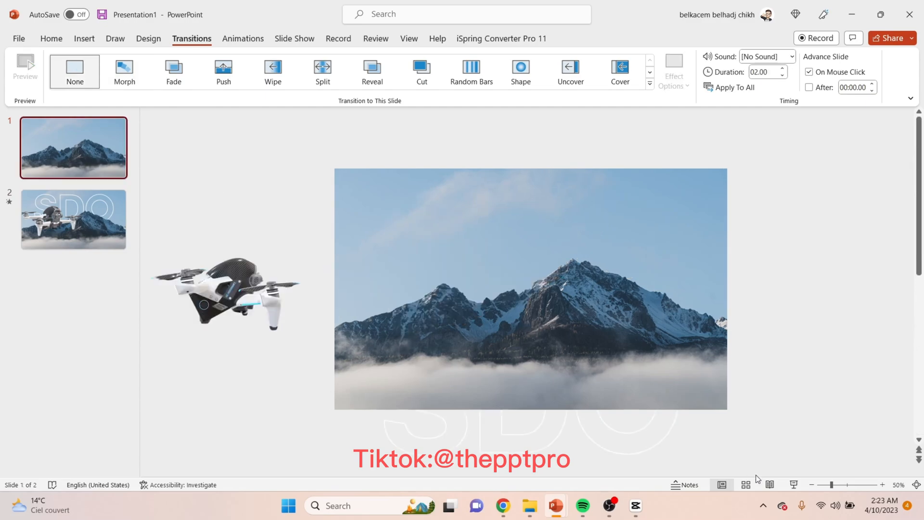
pyautogui.click(73, 221)
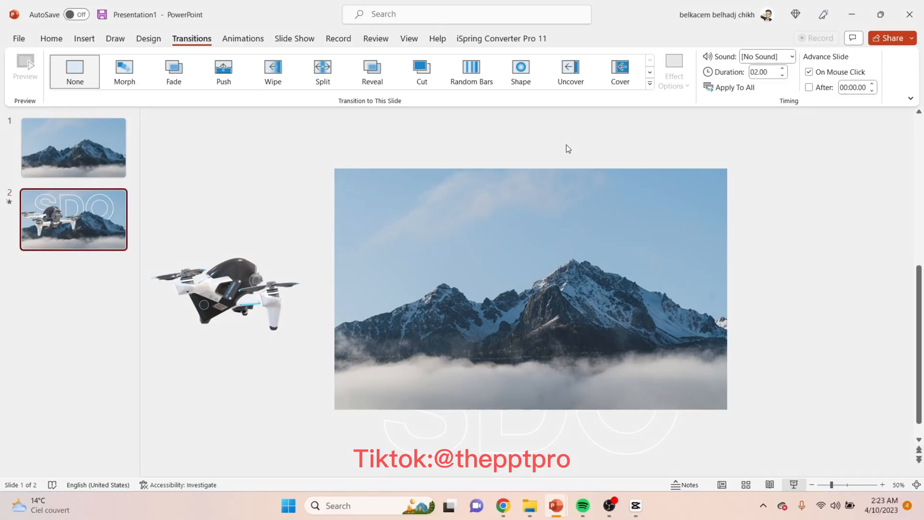
pyautogui.click(124, 71)
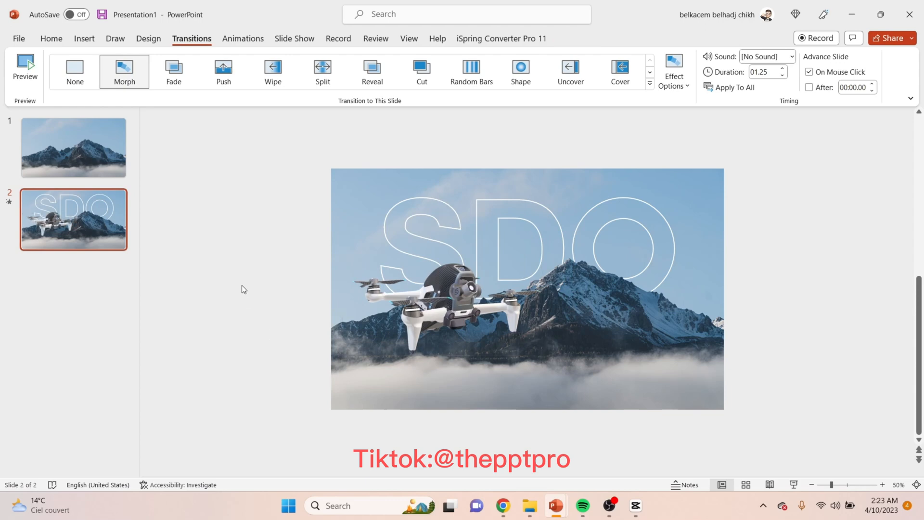
pyautogui.click(84, 39)
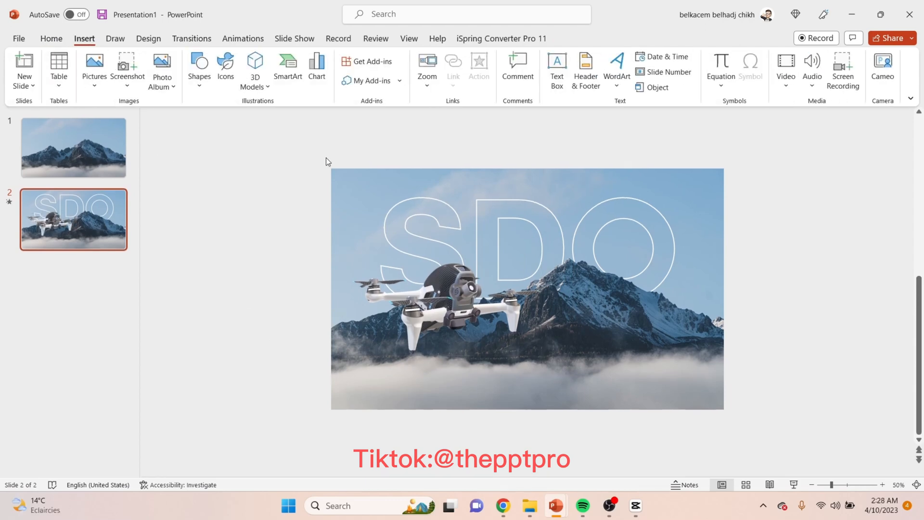
# Step: Stack large white Couture text lines ULTIMATE, DRONE and CAMERA to the right of the drone
pyautogui.click(557, 67)
pyautogui.write('Ultimate')
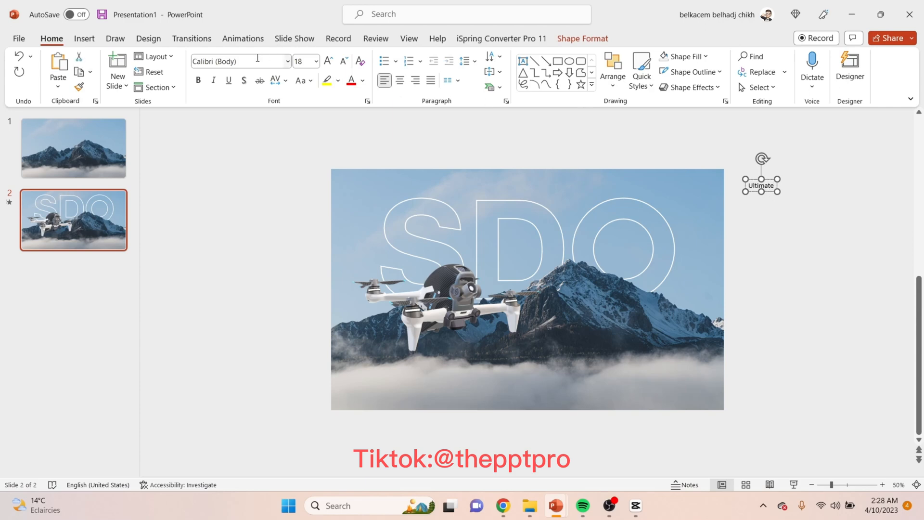
pyautogui.write('Couture')
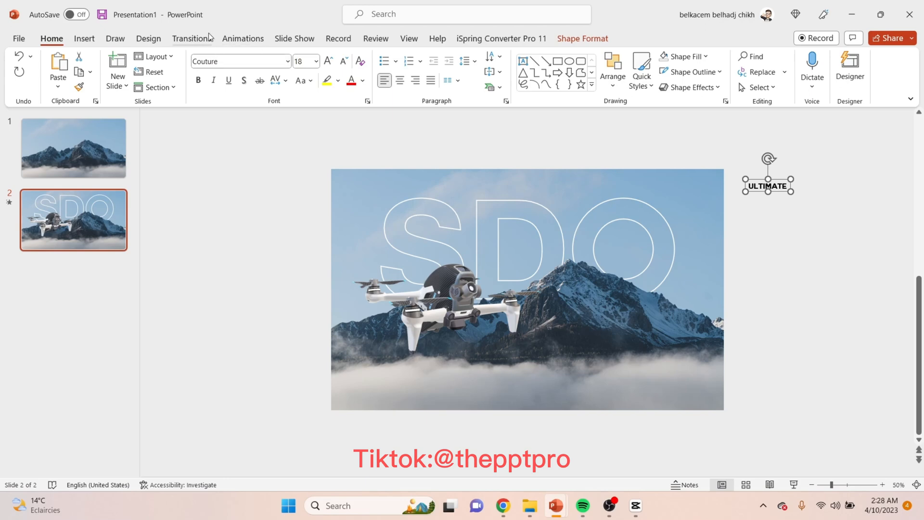
pyautogui.click(328, 61)
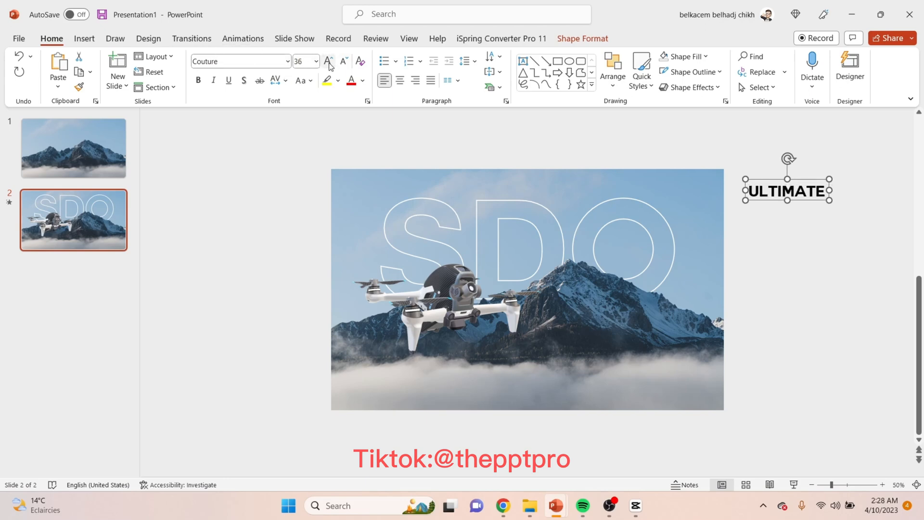
pyautogui.moveTo(786, 190); pyautogui.dragTo(630, 307)
pyautogui.write('D')
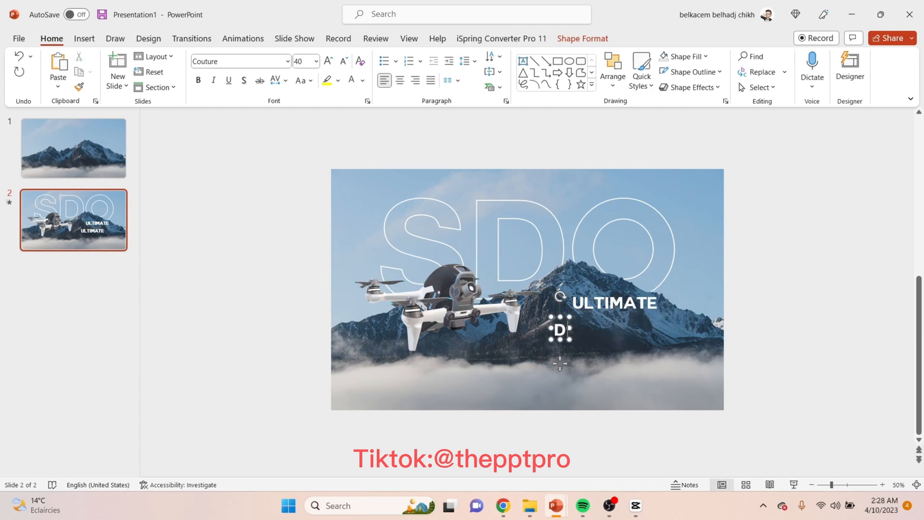
pyautogui.write('RONE')
pyautogui.write('CA')
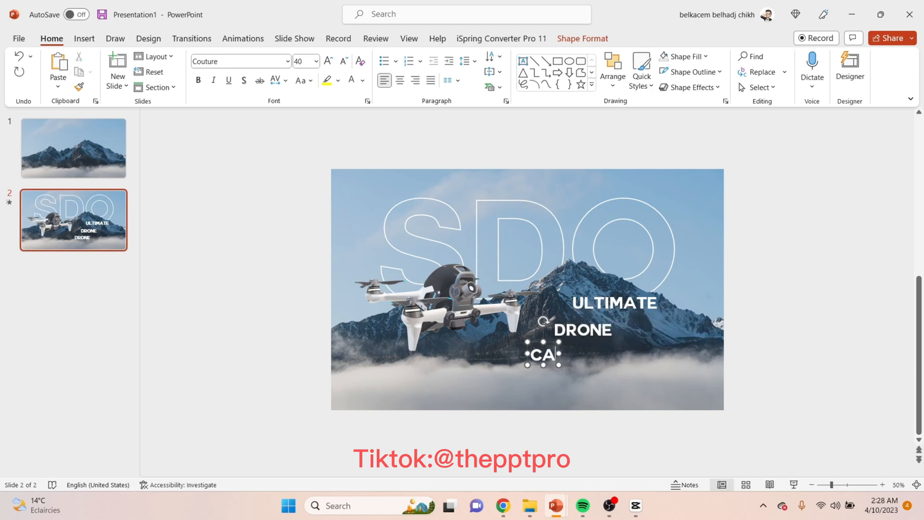
pyautogui.write('MERA')
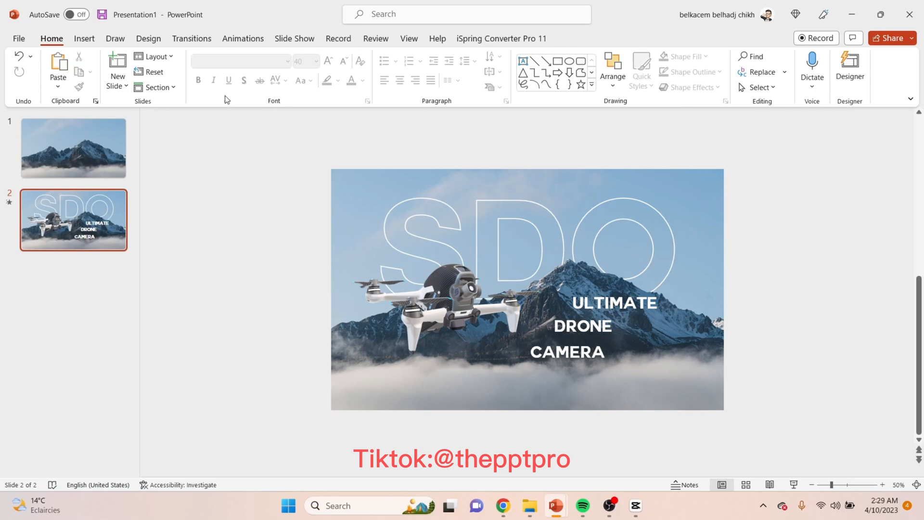
# Step: Draw thin white lines extending right from ULTIMATE, DRONE and CAMERA
pyautogui.click(84, 38)
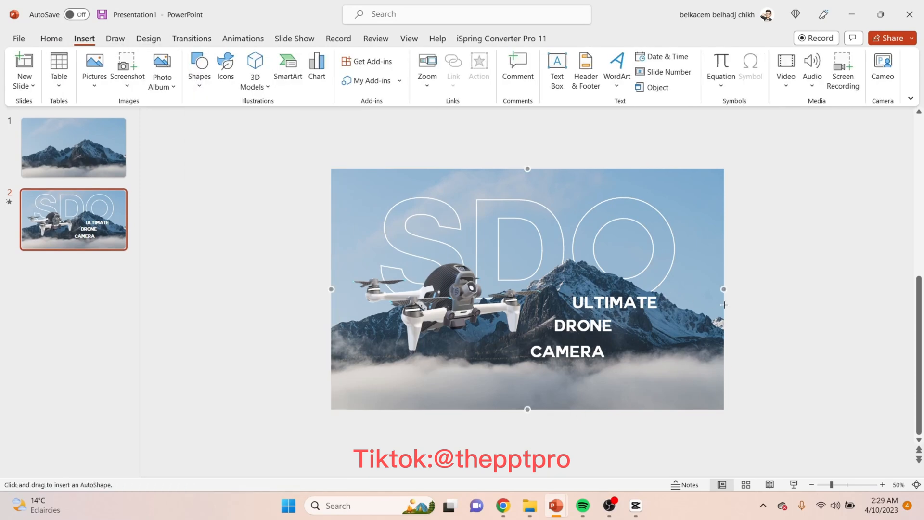
pyautogui.moveTo(773, 329); pyautogui.dragTo(858, 329)
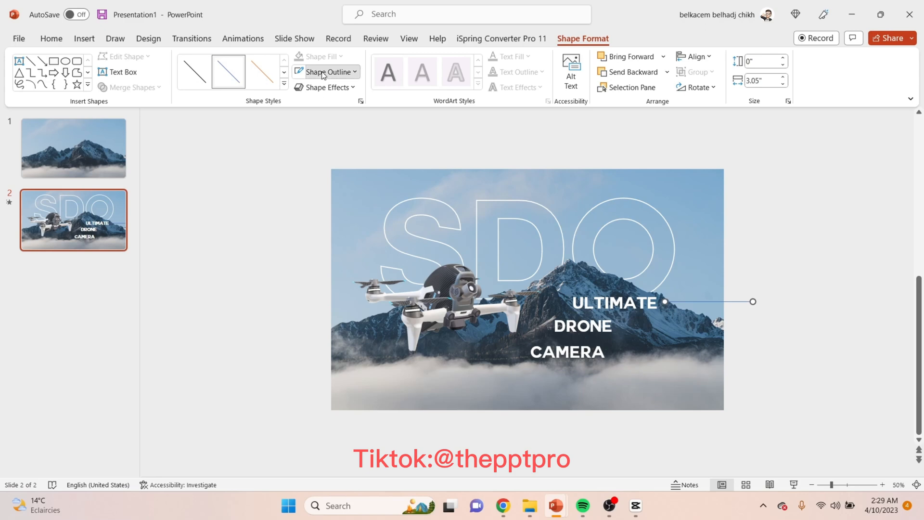
pyautogui.click(327, 72)
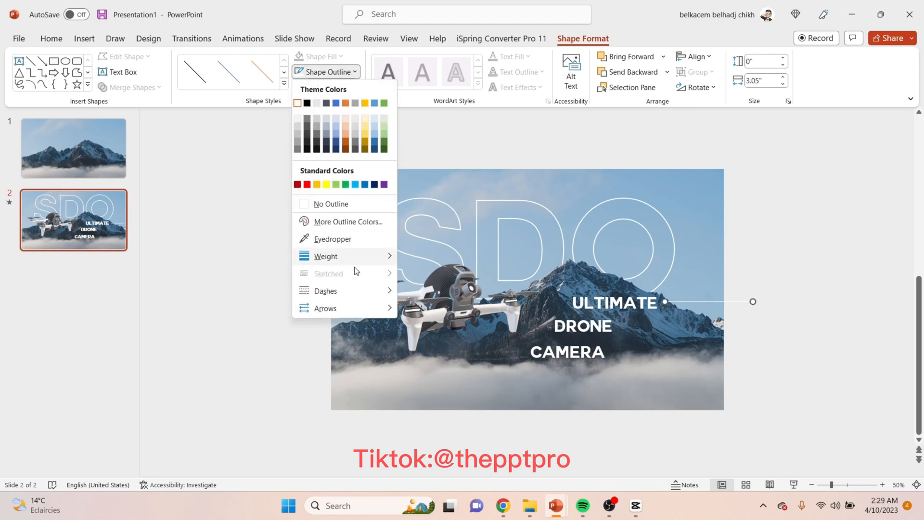
pyautogui.click(326, 257)
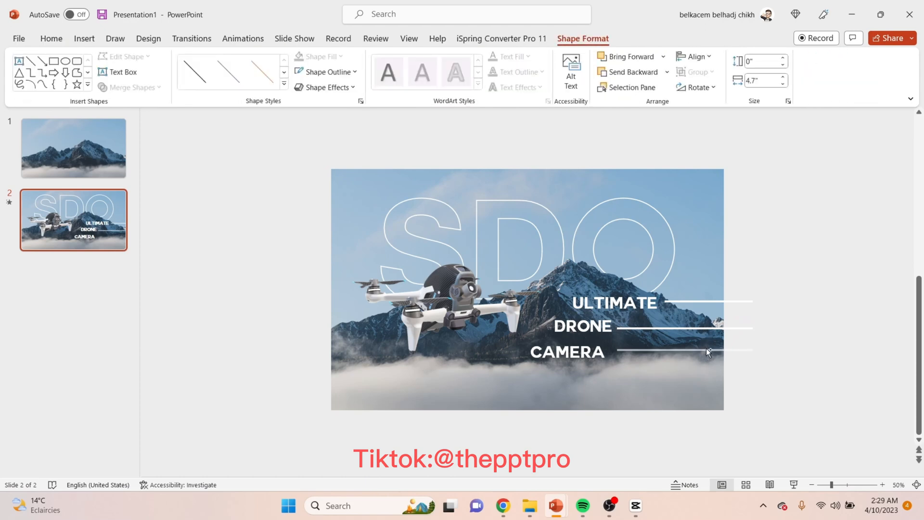
pyautogui.click(703, 351)
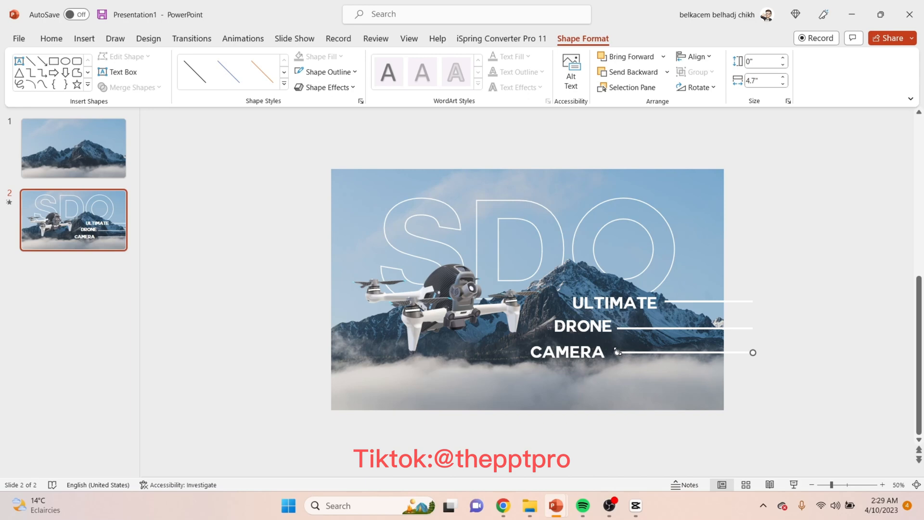
pyautogui.moveTo(753, 353); pyautogui.dragTo(753, 355)
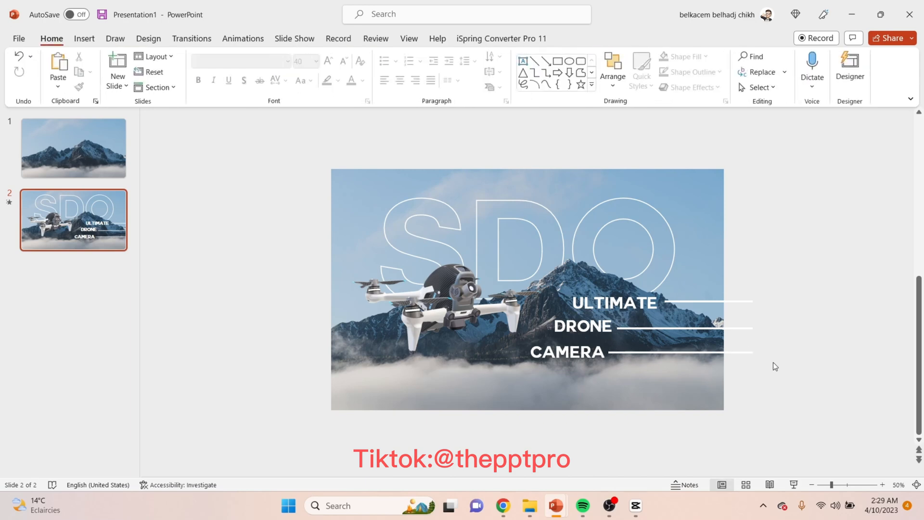
pyautogui.click(589, 326)
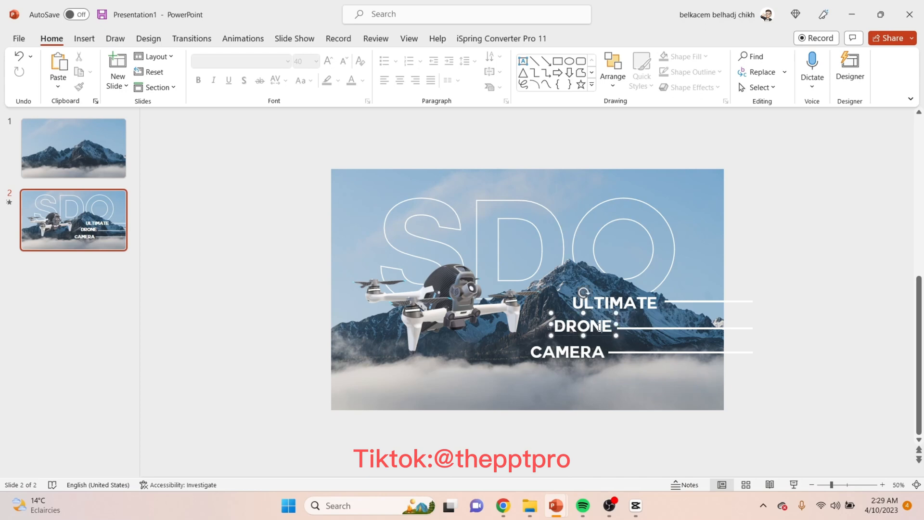
# Step: Select DRONE and sample a blue from the photo with the Font Color eyedropper
pyautogui.click(588, 327)
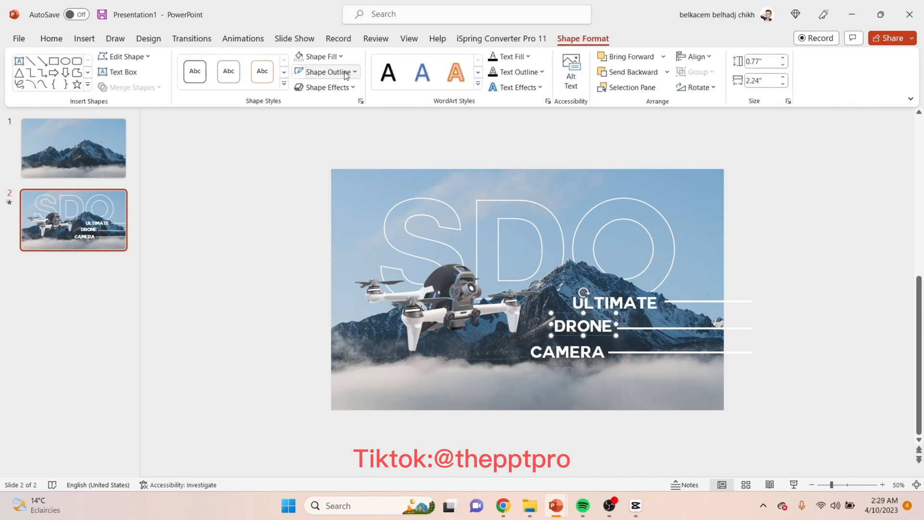
pyautogui.click(51, 38)
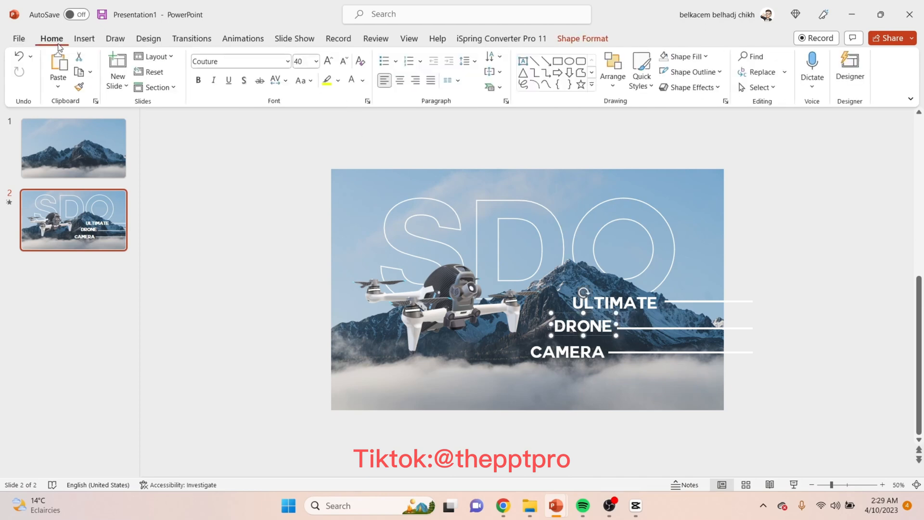
pyautogui.click(363, 80)
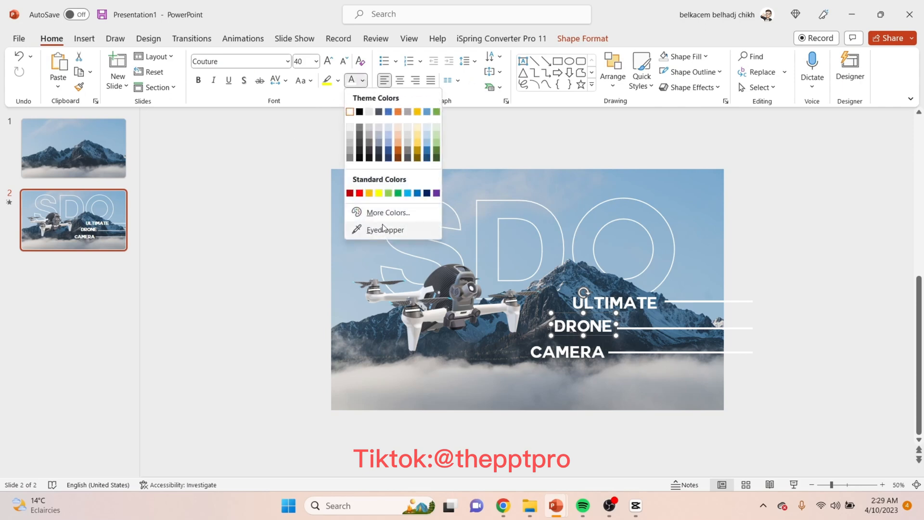
pyautogui.click(385, 230)
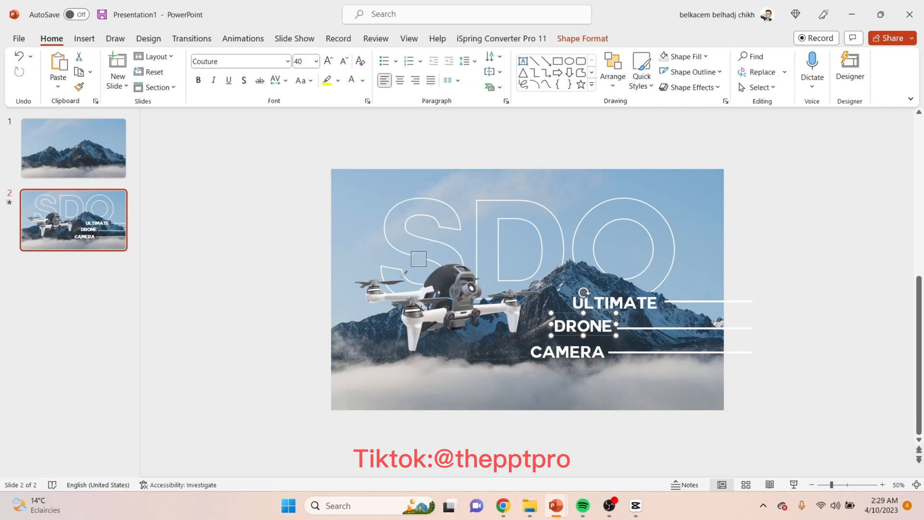
pyautogui.moveTo(422, 275)
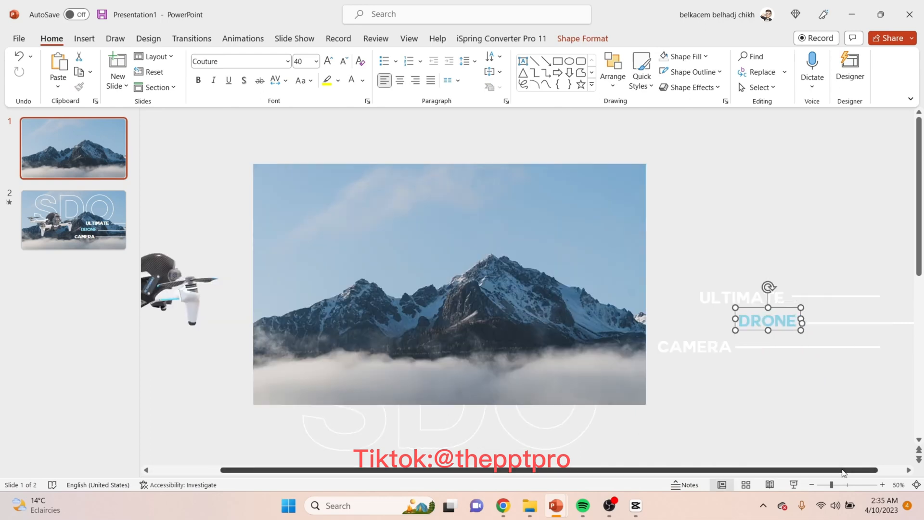
# Step: Select the ULTIMATE line on slide 1 and drag to adjust it
pyautogui.click(767, 297)
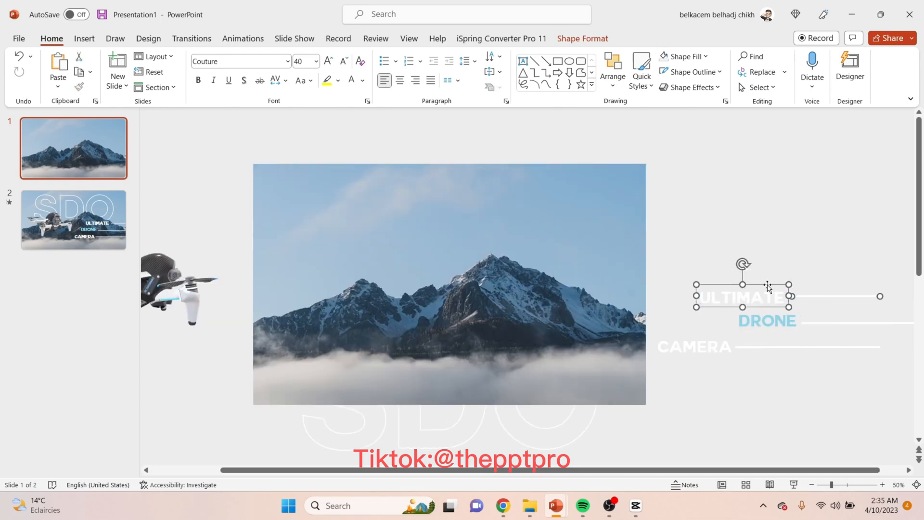
pyautogui.moveTo(742, 297); pyautogui.dragTo(833, 297)
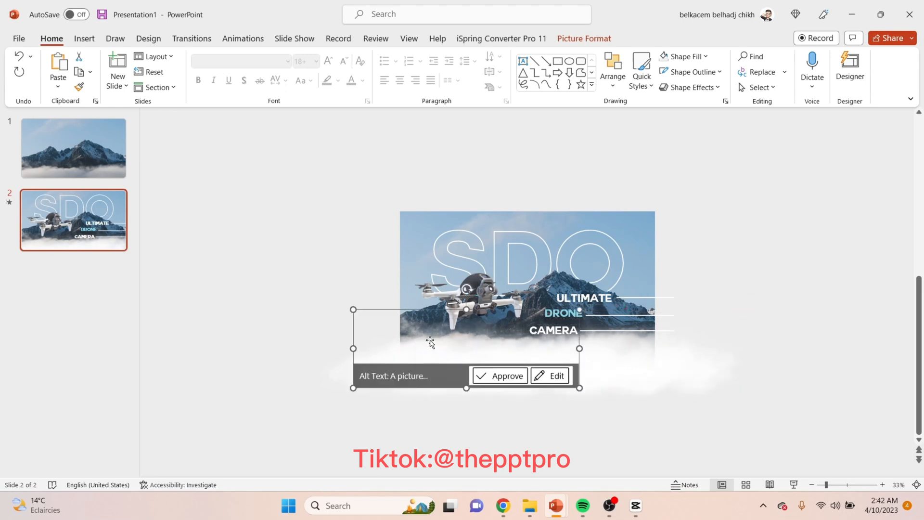
pyautogui.moveTo(415, 273)
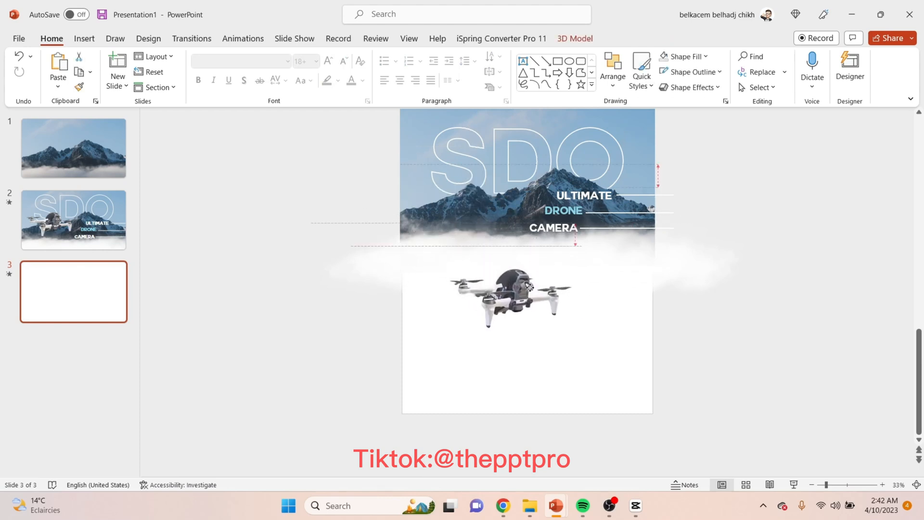
# Step: Turn the 3D drone to face front, shrink it, and add a text box above it
pyautogui.moveTo(515, 295); pyautogui.dragTo(528, 324)
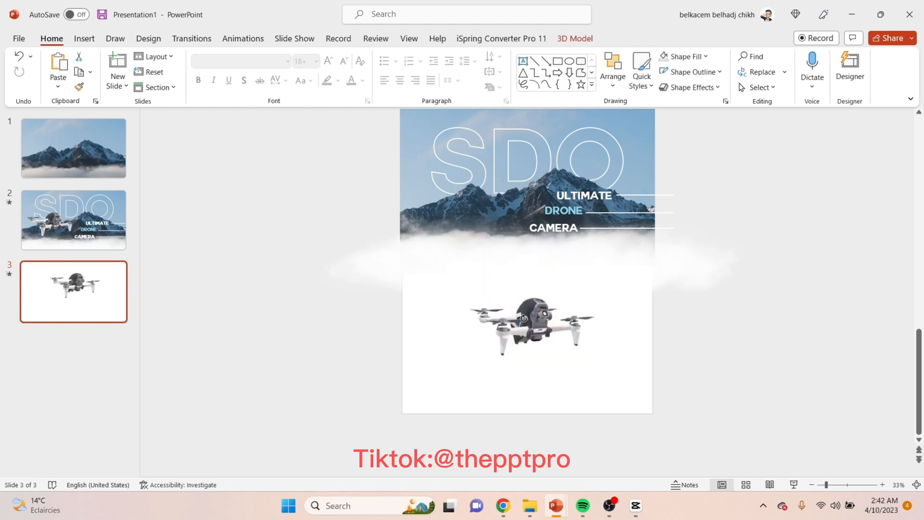
pyautogui.click(524, 319)
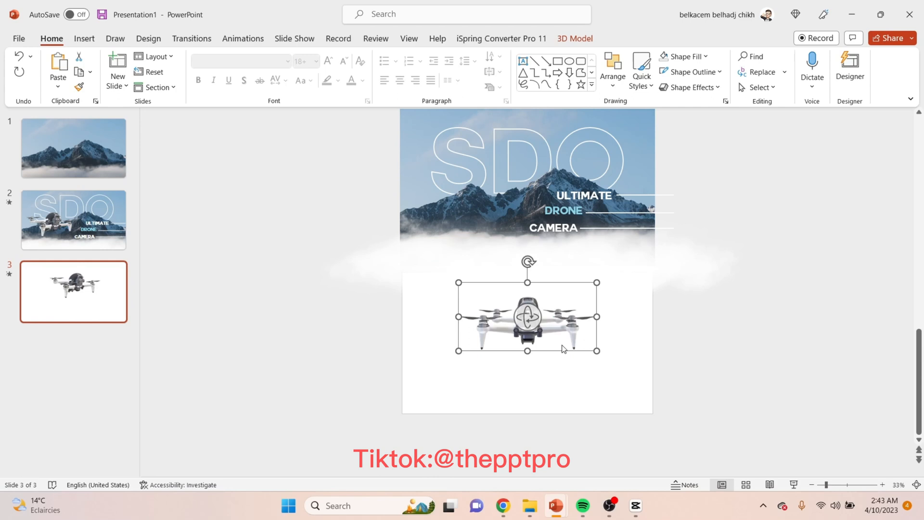
pyautogui.moveTo(595, 349); pyautogui.dragTo(554, 329)
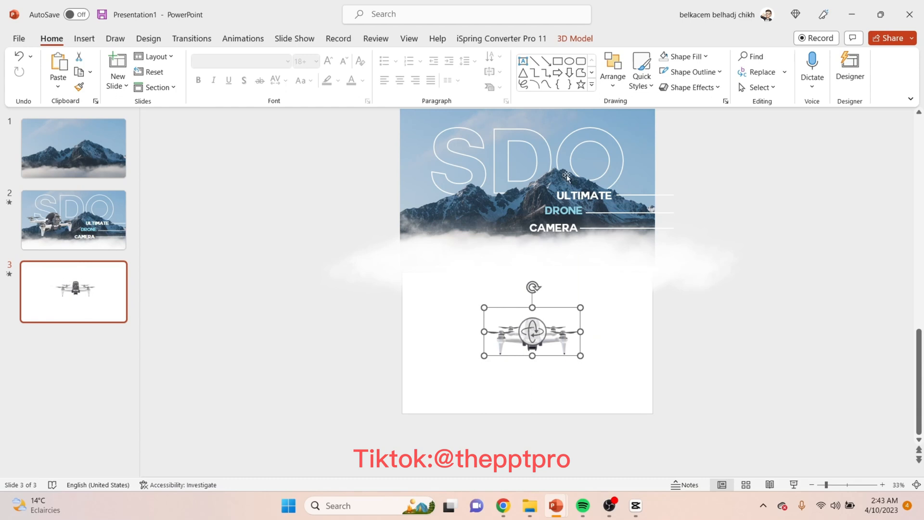
pyautogui.click(613, 69)
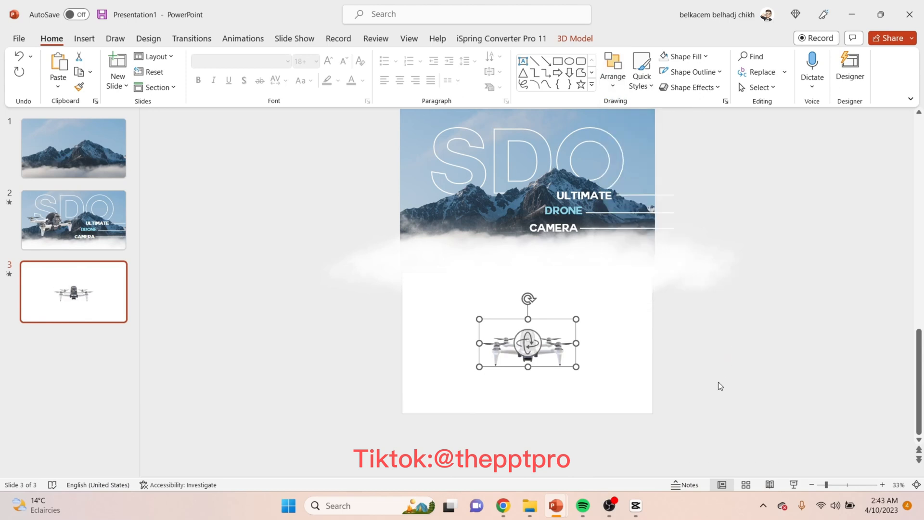
pyautogui.click(84, 38)
pyautogui.write('Powerful, yet safe')
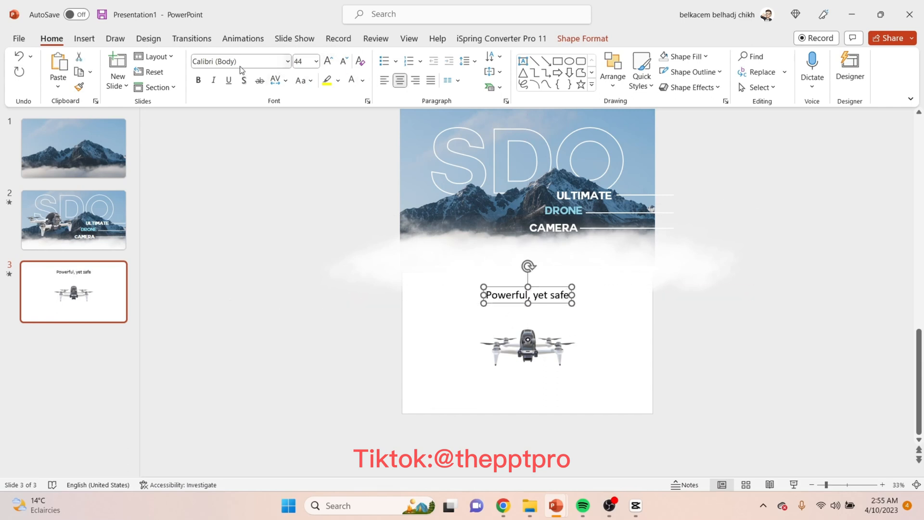
# Step: Set the heading to Montserrat and decrease the heading and copied line sizes repeatedly
pyautogui.write('Montserrat')
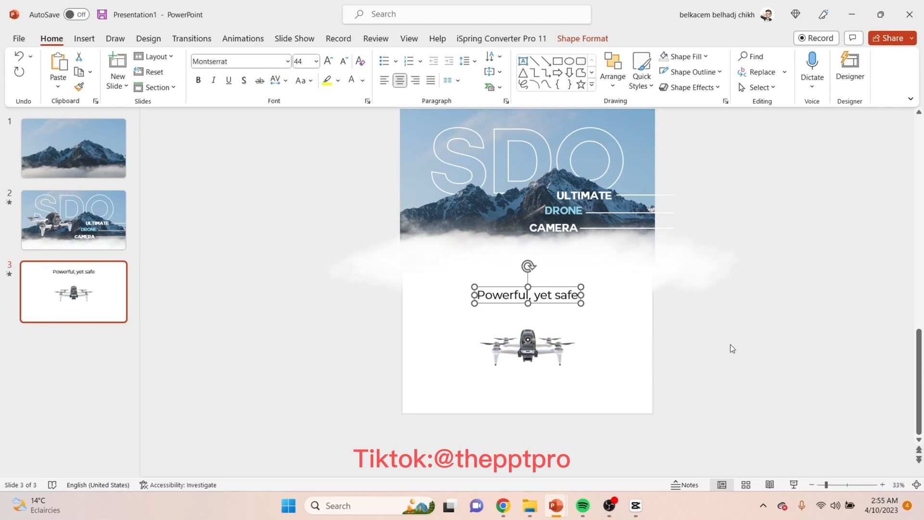
pyautogui.click(554, 295)
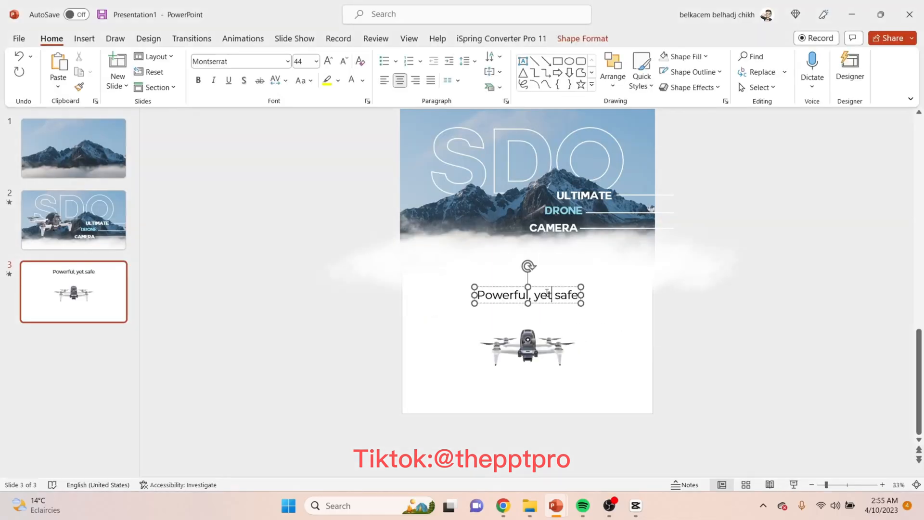
pyautogui.click(343, 62)
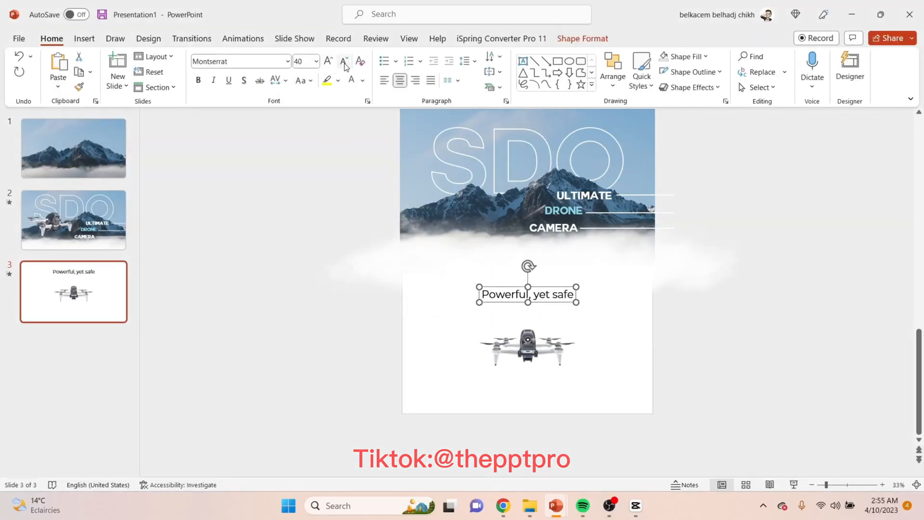
pyautogui.click(342, 62)
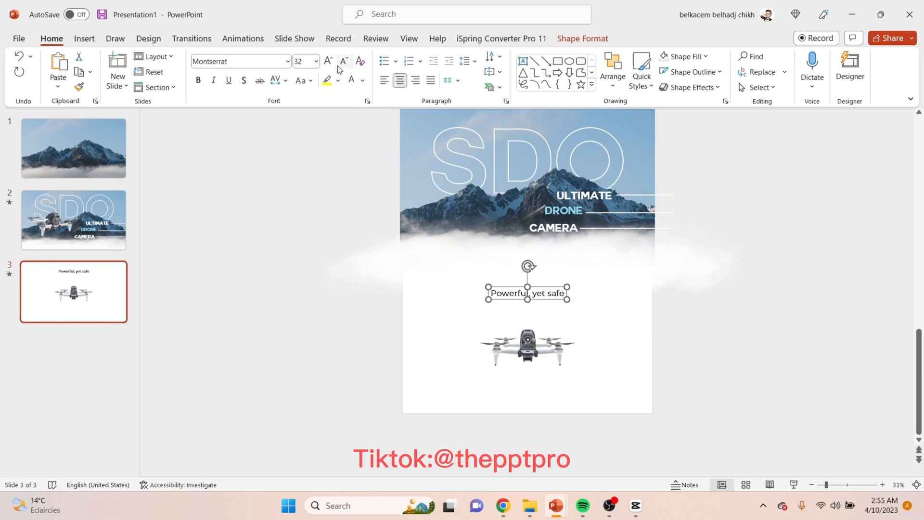
pyautogui.click(342, 62)
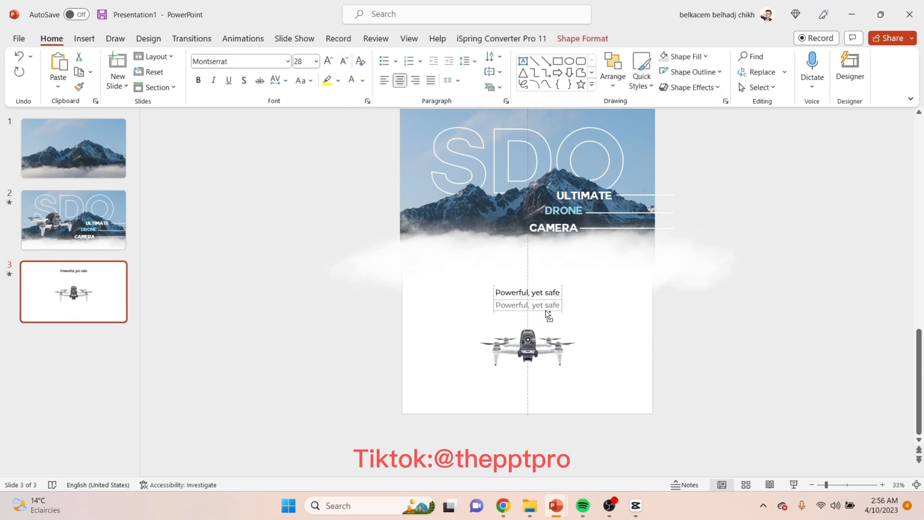
pyautogui.click(343, 61)
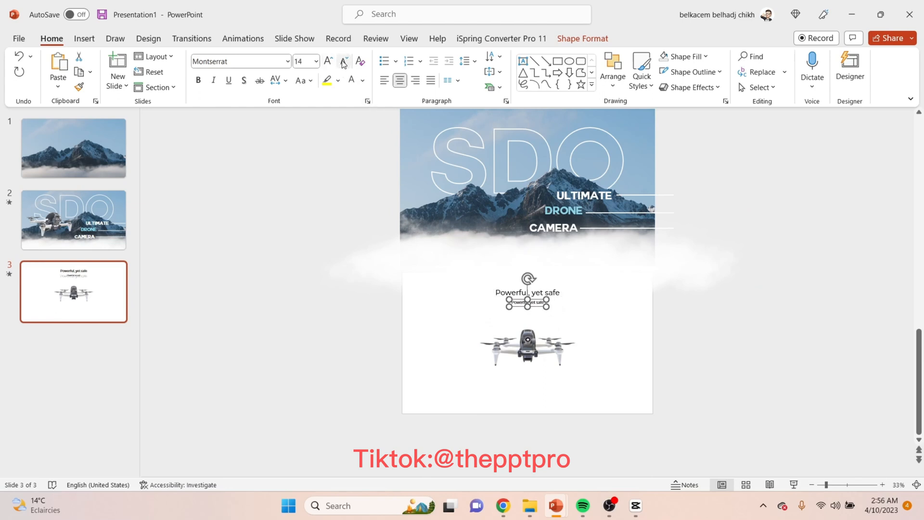
pyautogui.click(533, 303)
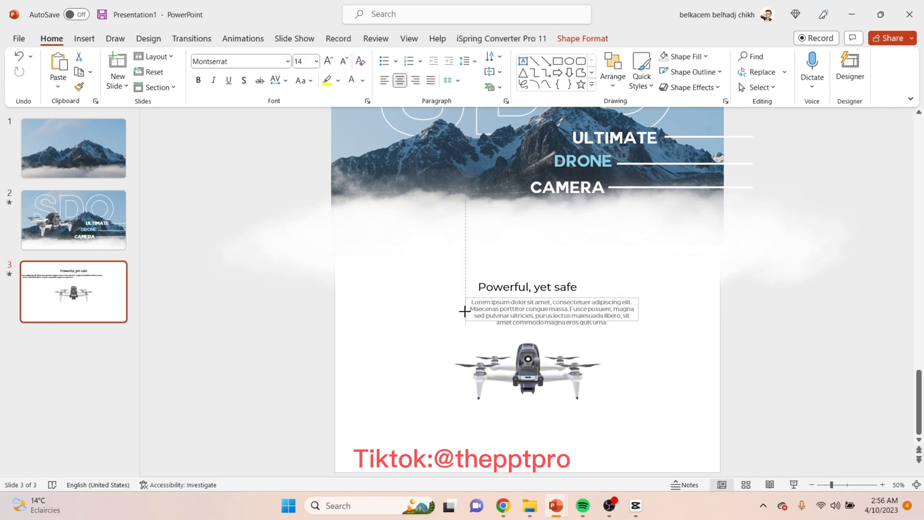
# Step: Select the heading with the paragraph and align them to each other's centre
pyautogui.click(553, 316)
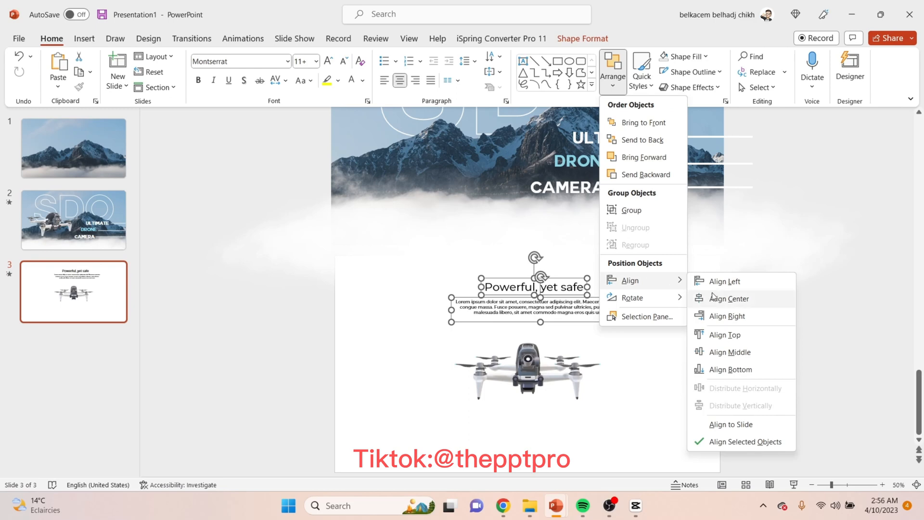
pyautogui.click(729, 298)
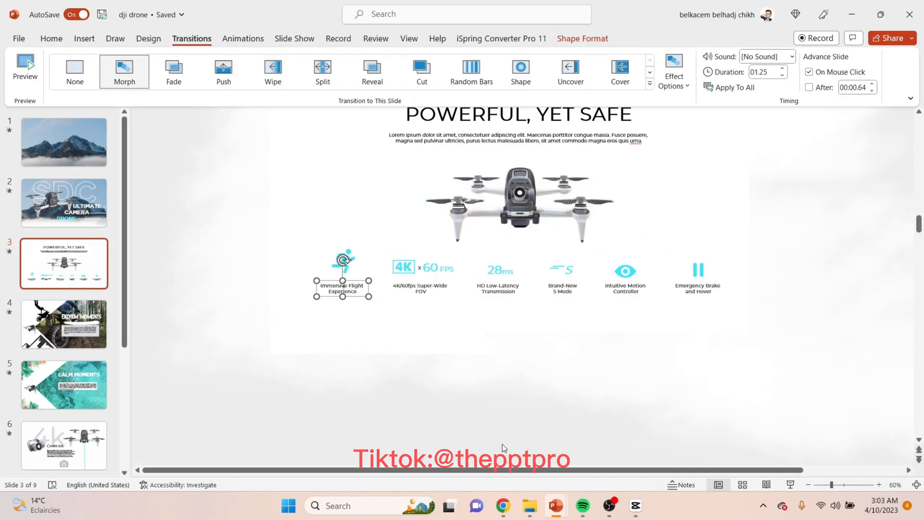
pyautogui.moveTo(349, 254)
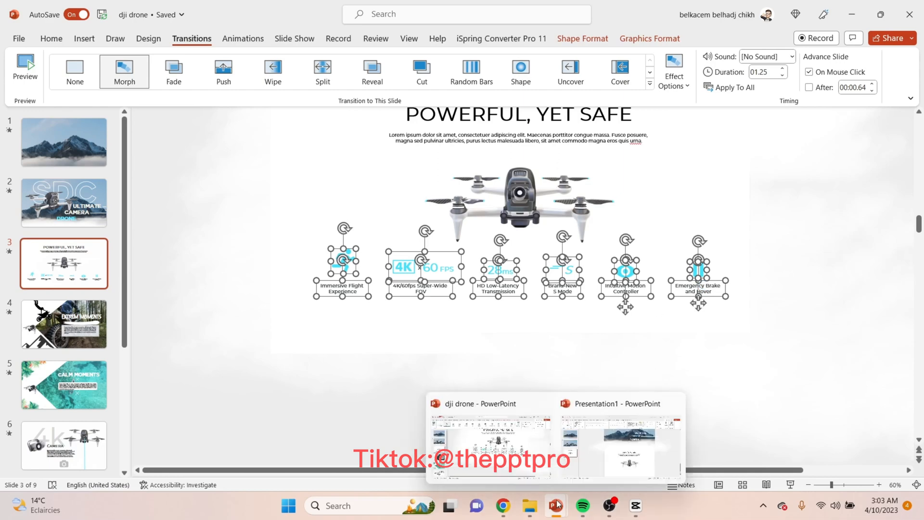
# Step: Return to Presentation1 and place the six feature icons beneath the drone
pyautogui.click(620, 437)
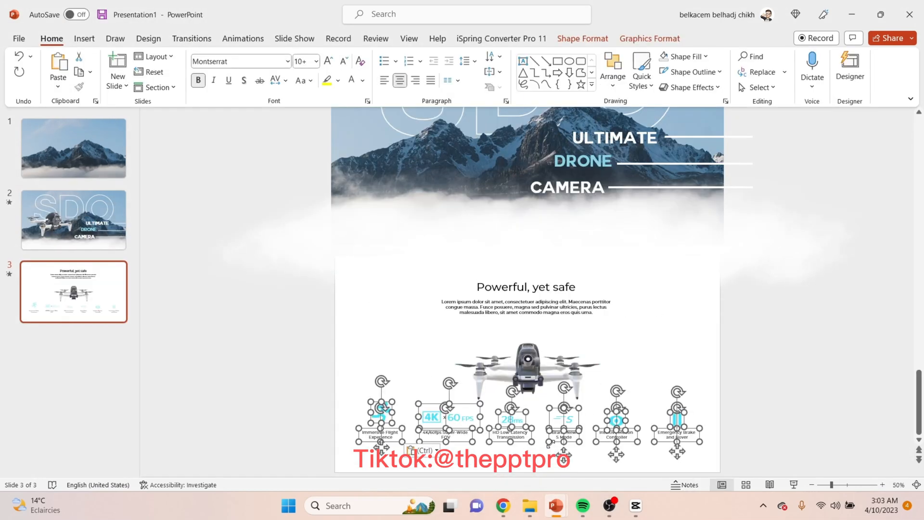
pyautogui.click(726, 396)
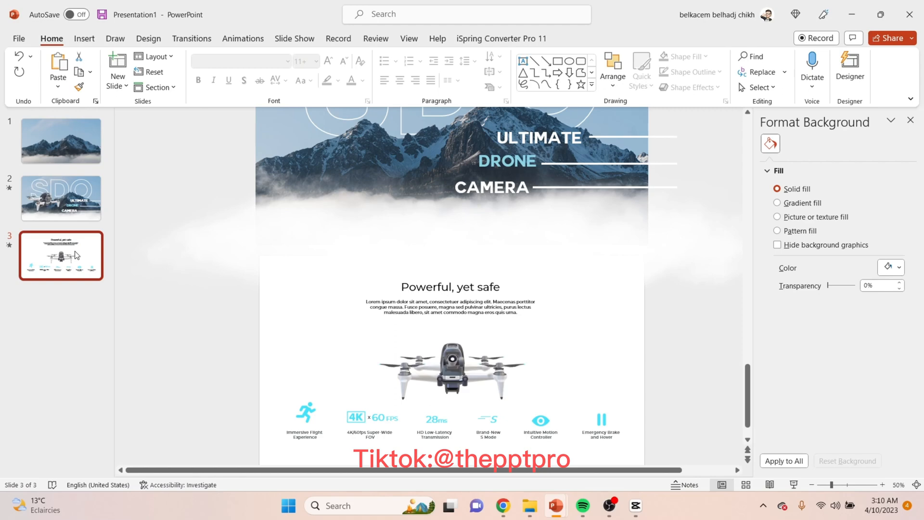
# Step: Duplicate slide 3 as a fourth slide, then go back to slide 3
pyautogui.rightClick(76, 255)
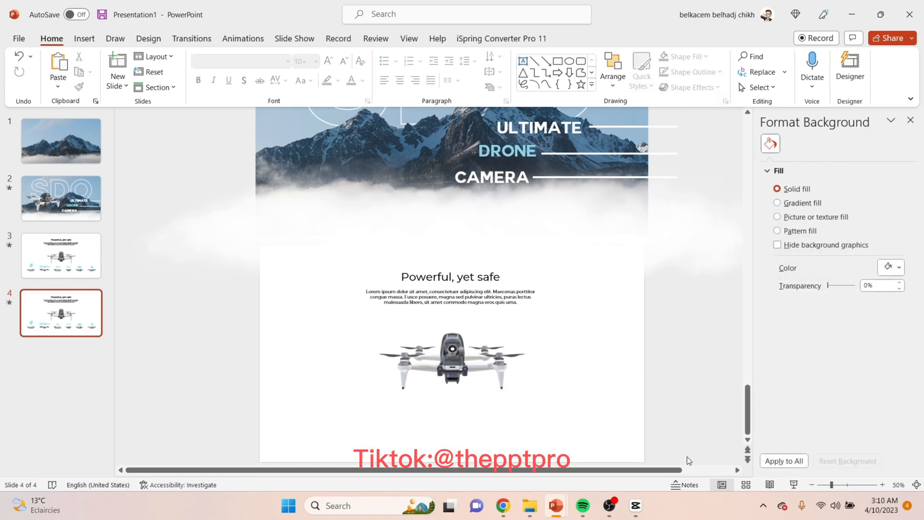
pyautogui.click(453, 355)
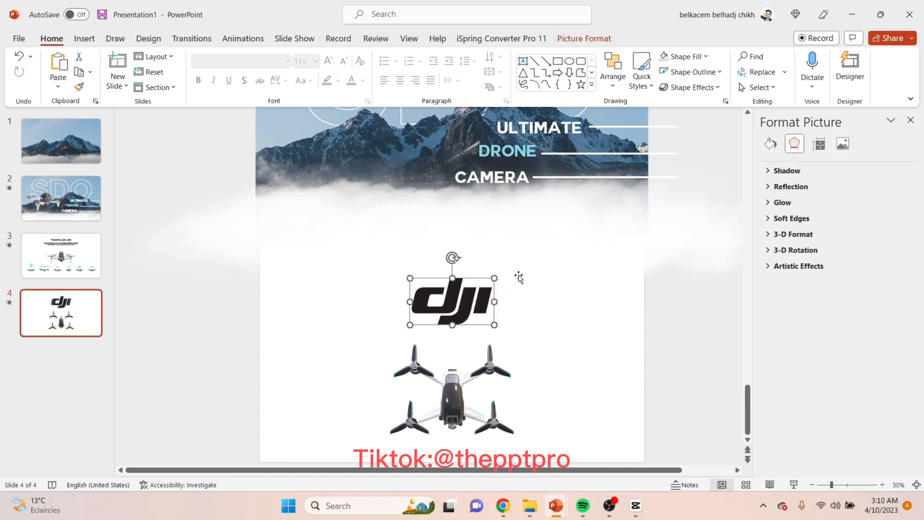
pyautogui.click(61, 255)
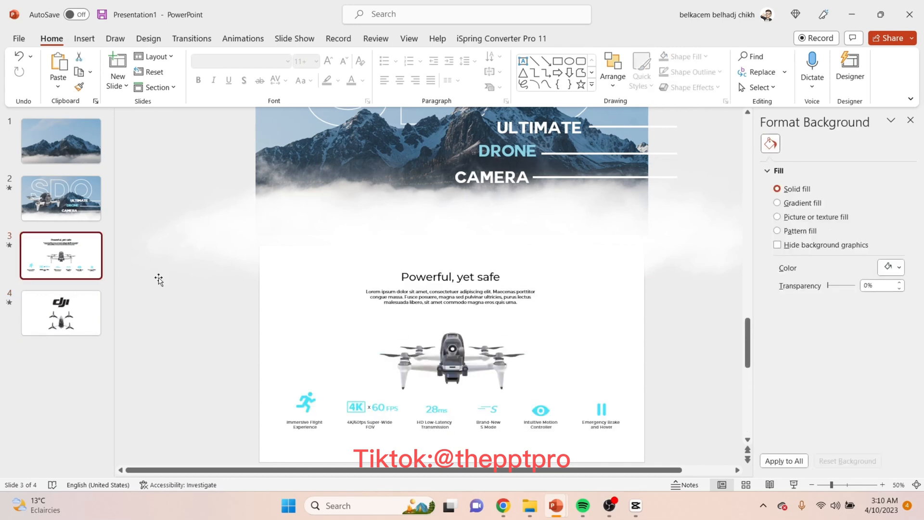